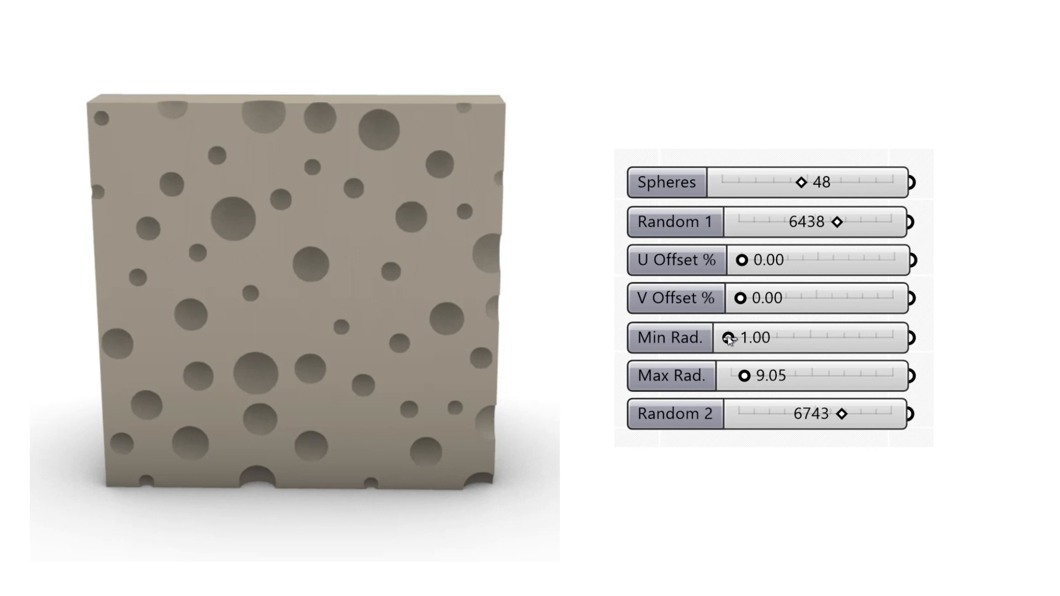
Bring the perforated-panel definition and its number sliders beside the Rhino preview of the holed box.
{"action": "left_click_drag", "start_coordinate": [805, 182], "coordinate": [777, 182]}
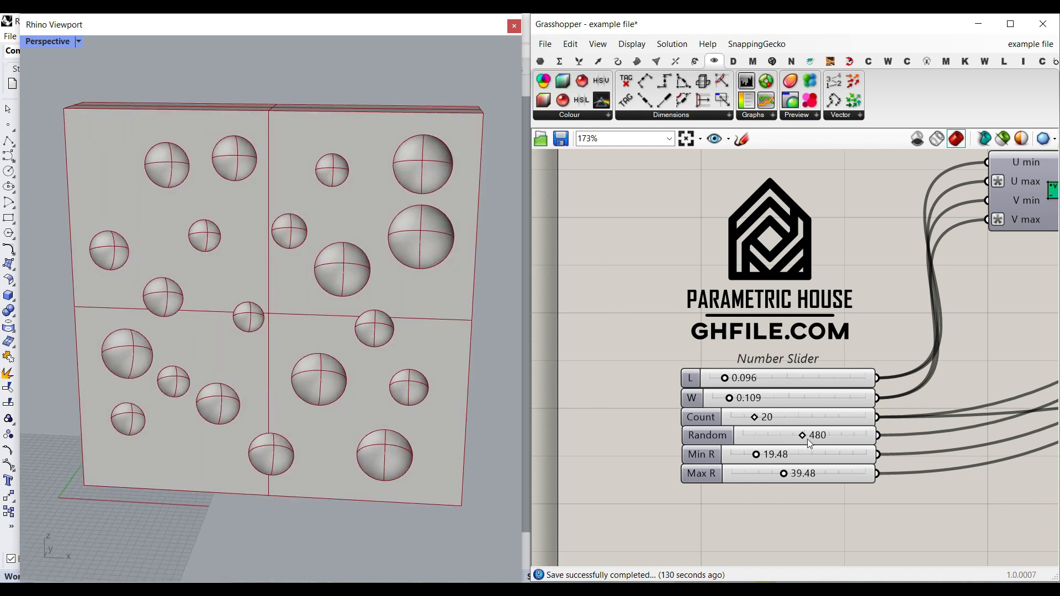
Try a new random arrangement, then zero both the L and W hole offsets.
{"action": "left_click_drag", "start_coordinate": [803, 435], "coordinate": [801, 435]}
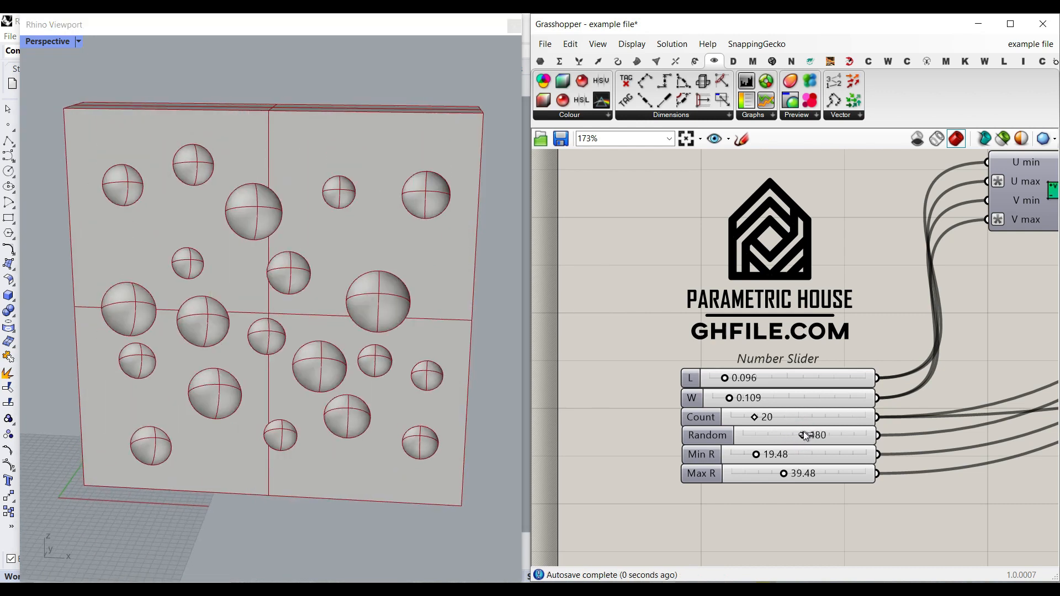
{"action": "left_click_drag", "start_coordinate": [811, 435], "coordinate": [821, 435]}
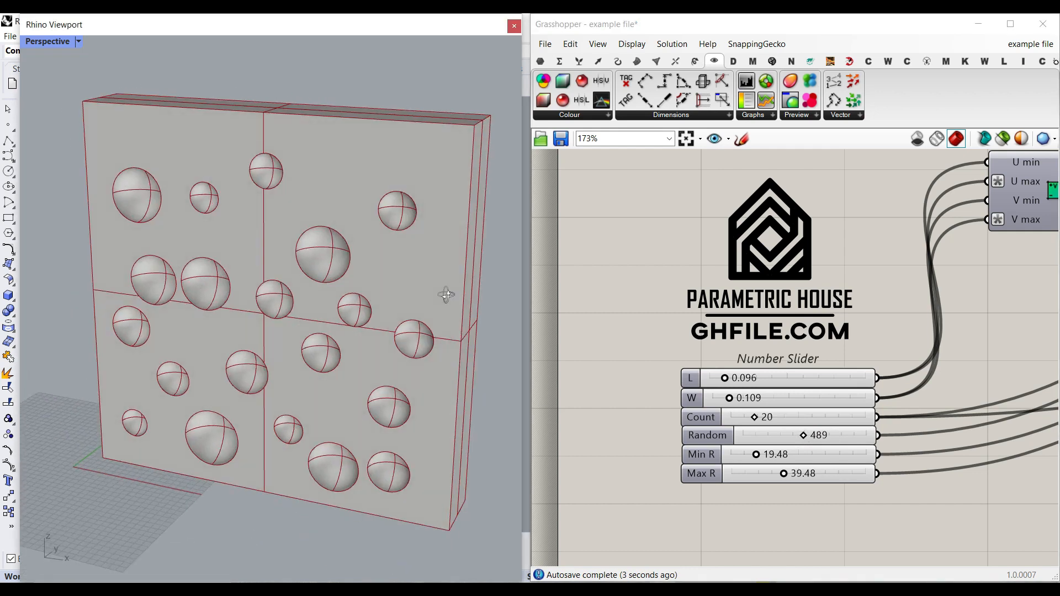
{"action": "left_click_drag", "start_coordinate": [724, 377], "coordinate": [719, 378]}
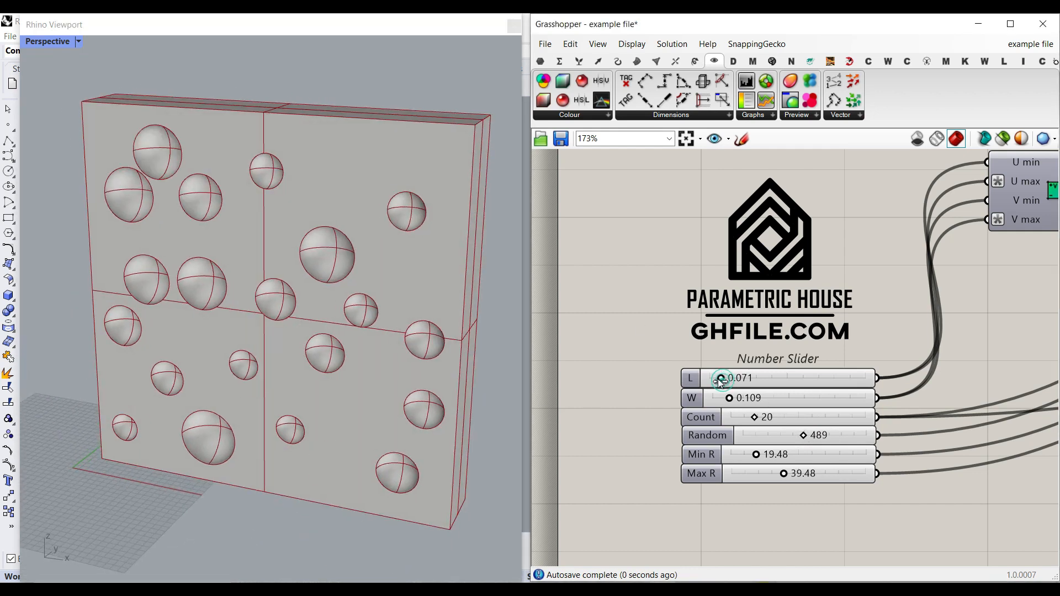
{"action": "left_click_drag", "start_coordinate": [721, 378], "coordinate": [709, 378]}
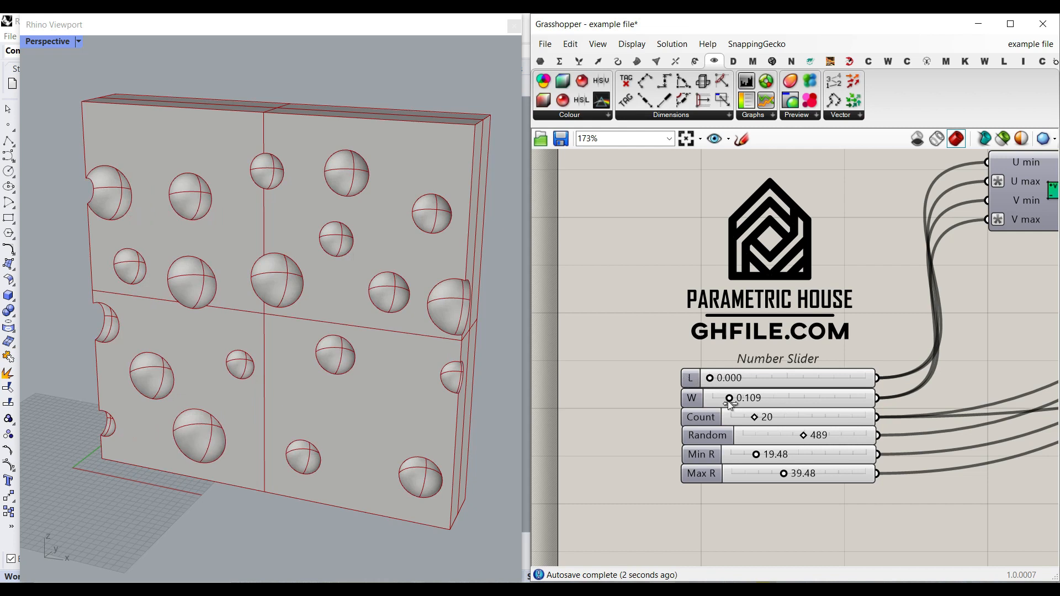
{"action": "left_click_drag", "start_coordinate": [728, 397], "coordinate": [711, 398]}
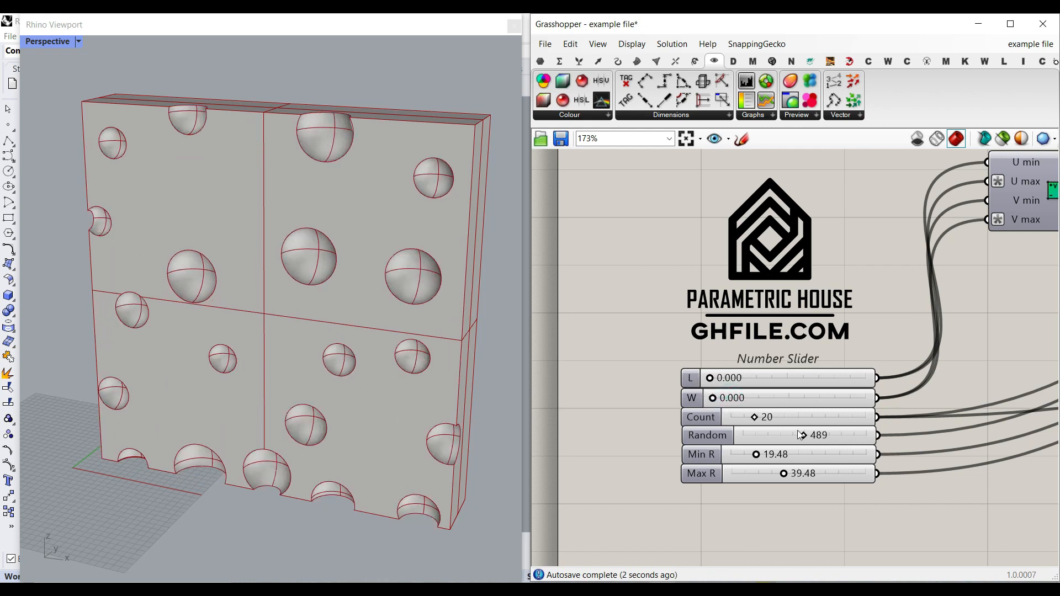
Settle the sphere count at 24, set random seed 341 and enlarge the minimum radius.
{"action": "left_click_drag", "start_coordinate": [773, 418], "coordinate": [811, 417]}
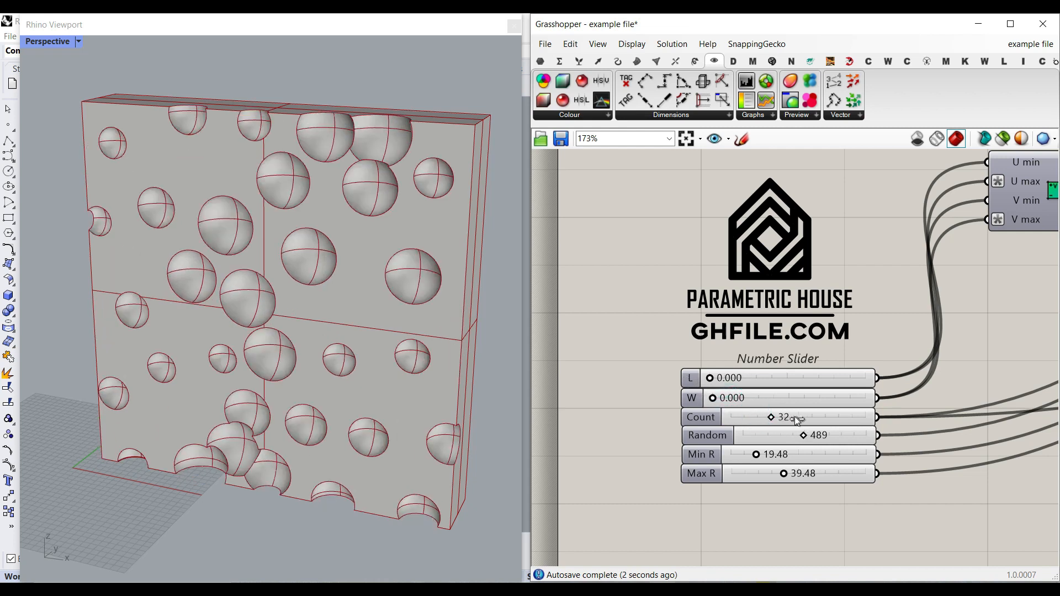
{"action": "left_click_drag", "start_coordinate": [770, 418], "coordinate": [761, 417]}
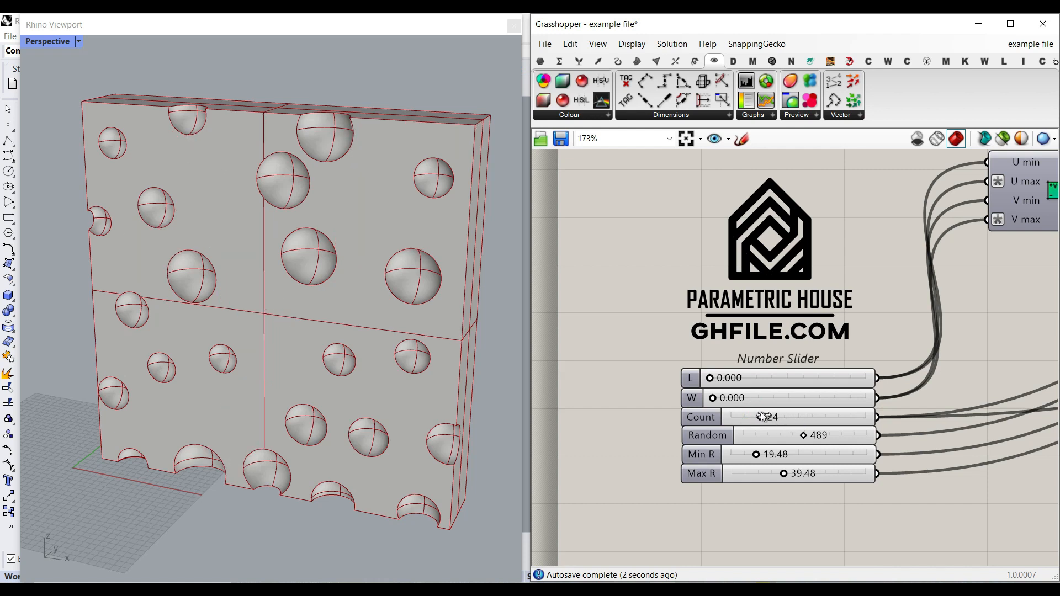
{"action": "left_click_drag", "start_coordinate": [837, 435], "coordinate": [797, 435]}
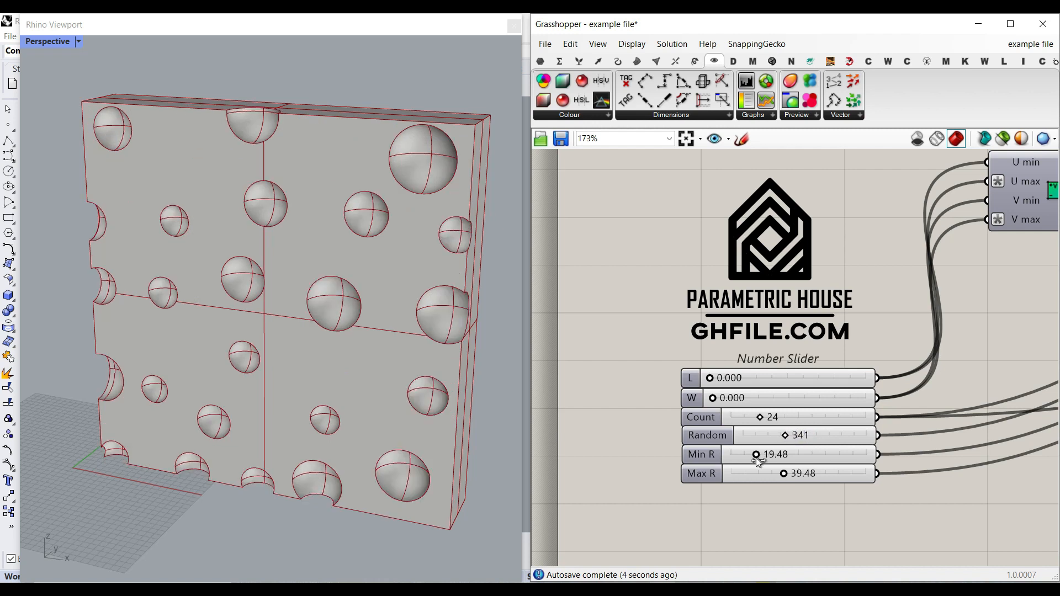
{"action": "left_click_drag", "start_coordinate": [755, 453], "coordinate": [764, 453]}
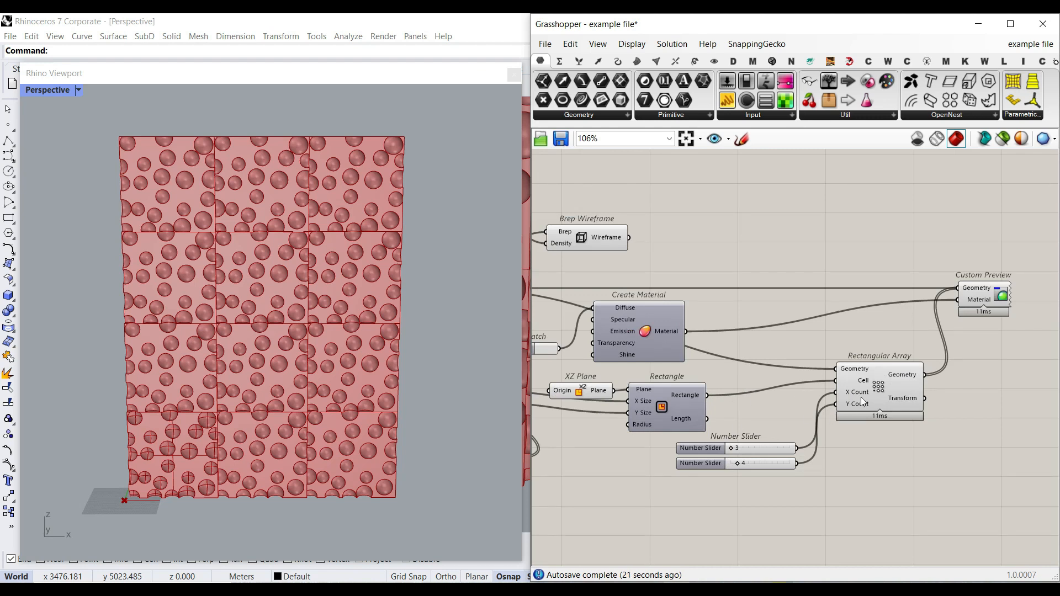
{"action": "mouse_move", "coordinate": [346, 214]}
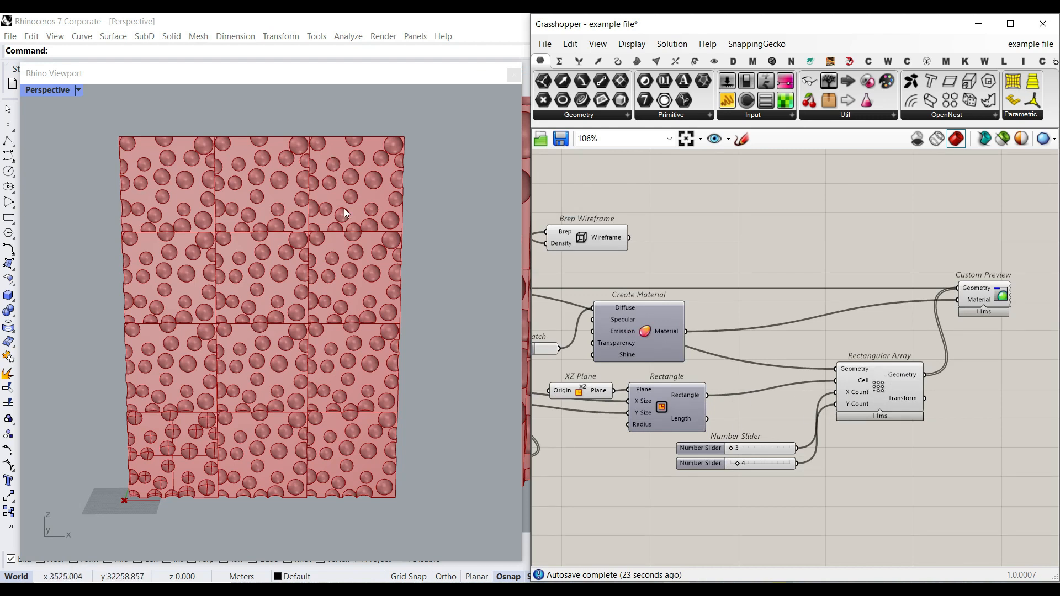
Set L offset 0.122, W offset 0.084, 11 spheres per panel and random seed 456.
{"action": "scroll", "scroll_direction": "down", "scroll_amount": 3}
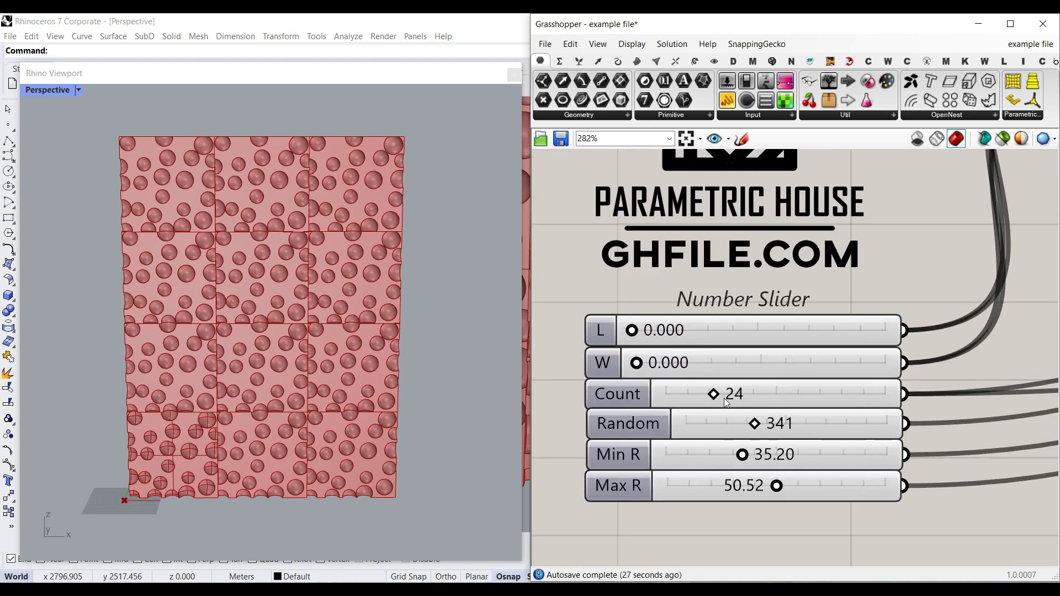
{"action": "left_click_drag", "start_coordinate": [631, 330], "coordinate": [662, 330]}
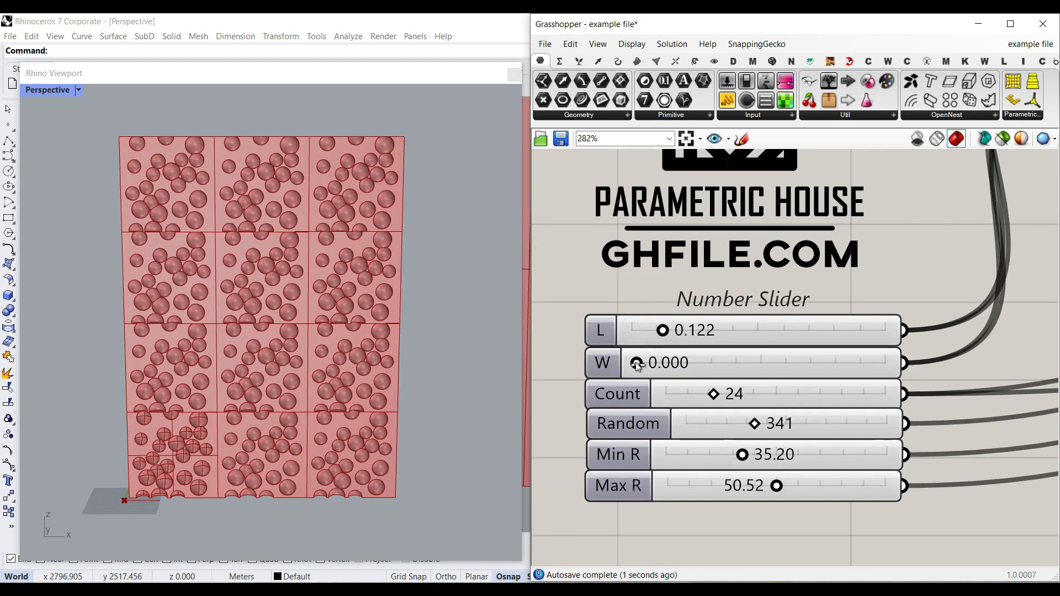
{"action": "left_click_drag", "start_coordinate": [637, 363], "coordinate": [657, 363]}
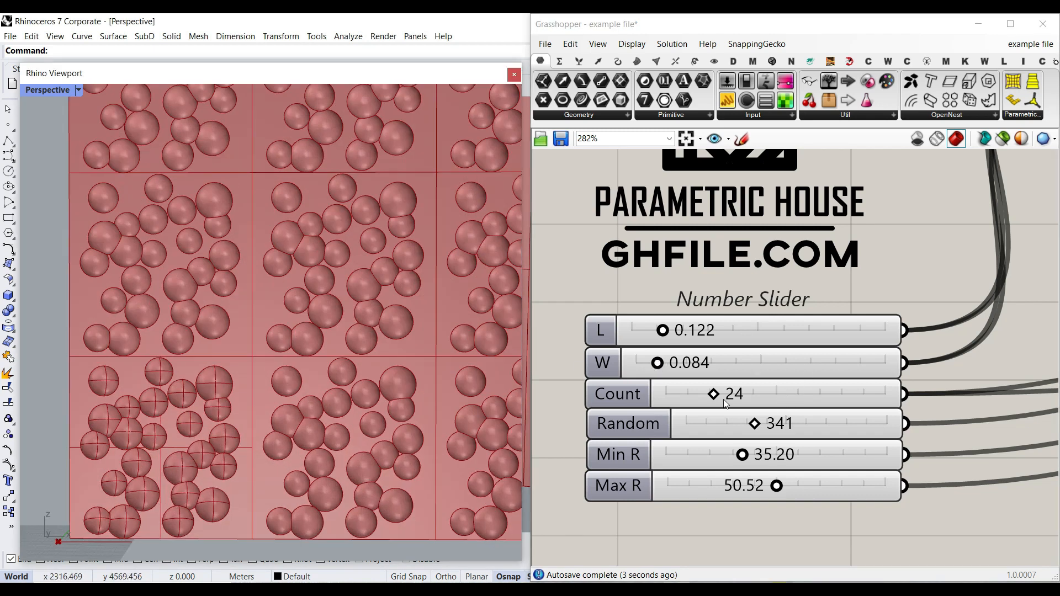
{"action": "left_click_drag", "start_coordinate": [713, 393], "coordinate": [682, 393]}
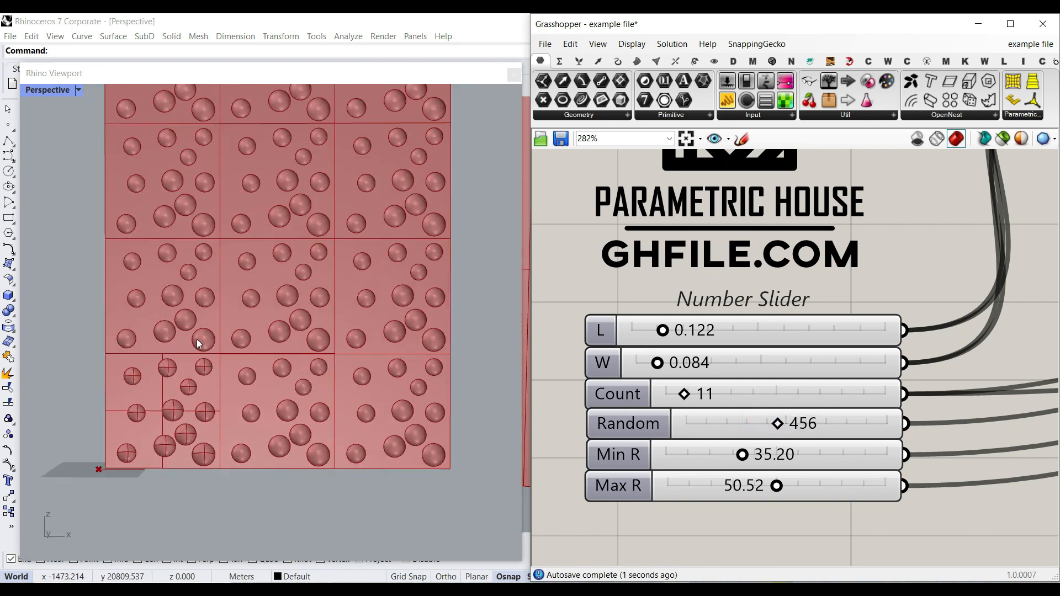
{"action": "left_click_drag", "start_coordinate": [741, 454], "coordinate": [725, 454]}
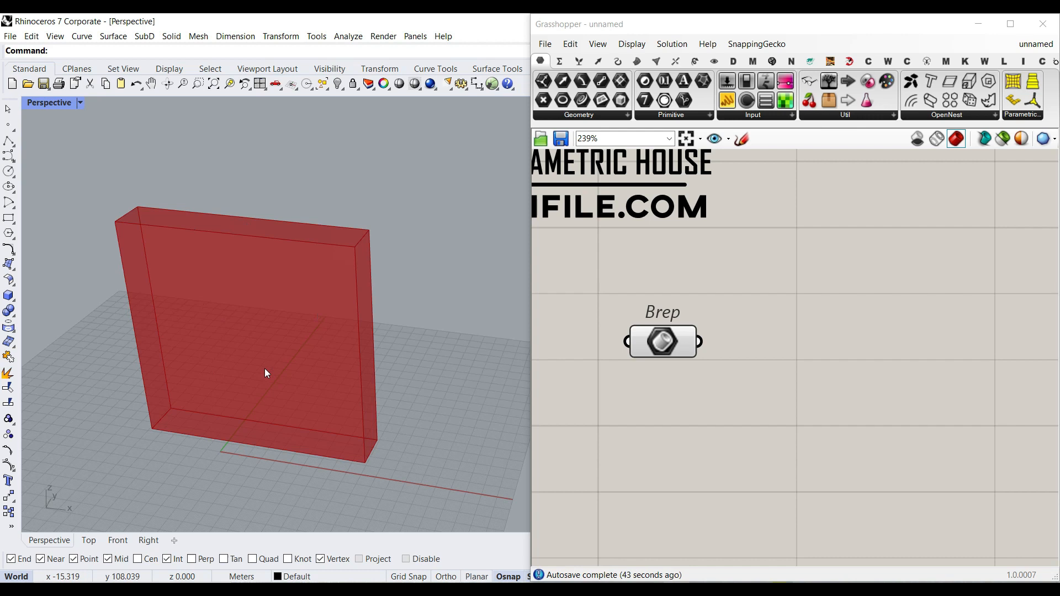
Reference the Rhino box as the Brep feeding the new Deconstruct Brep definition.
{"action": "left_click", "coordinate": [639, 61]}
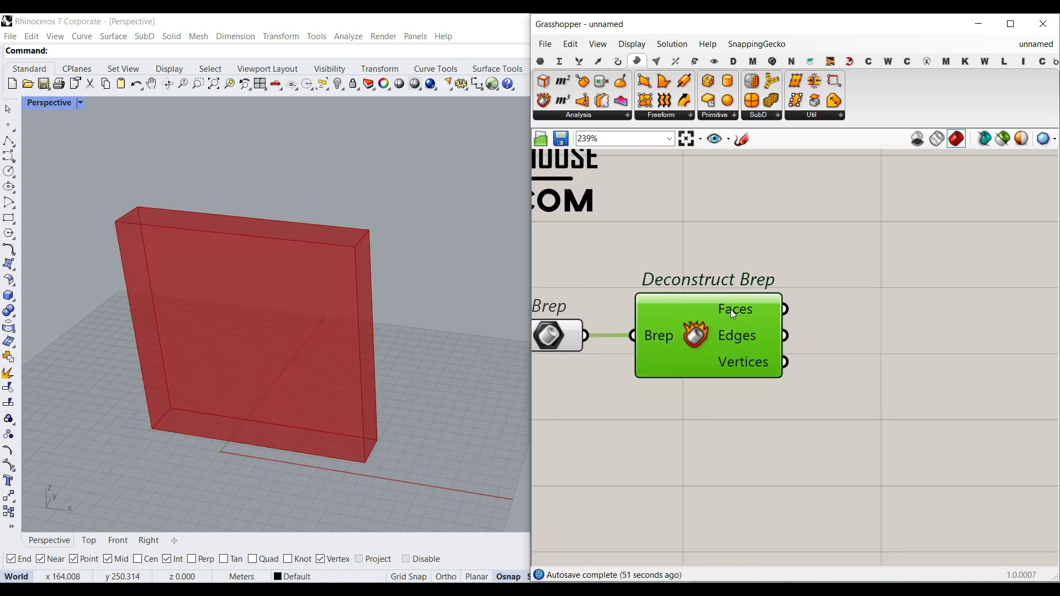
{"action": "mouse_move", "coordinate": [156, 244]}
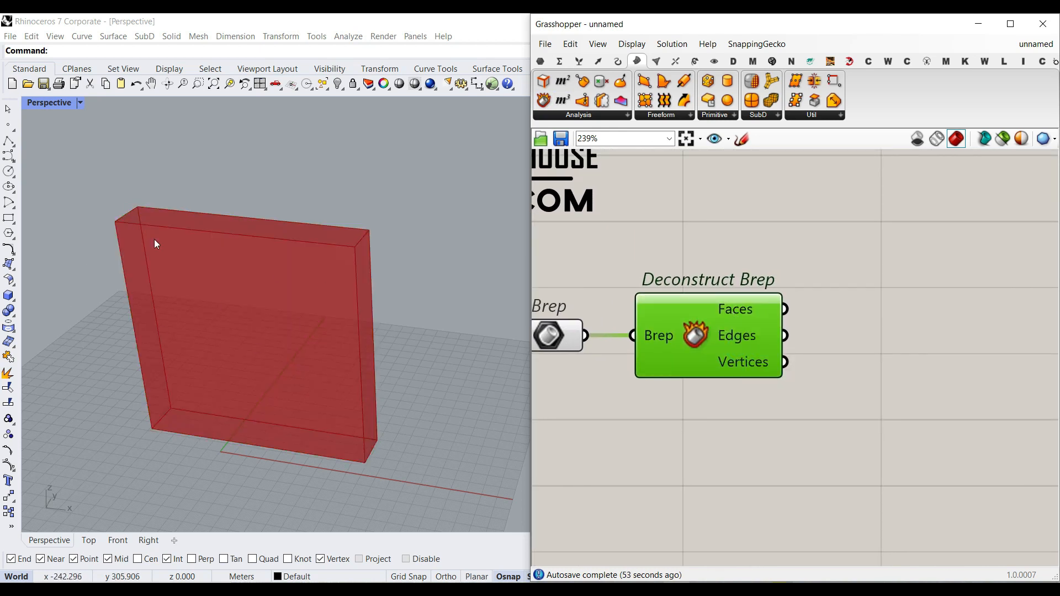
{"action": "mouse_move", "coordinate": [318, 361]}
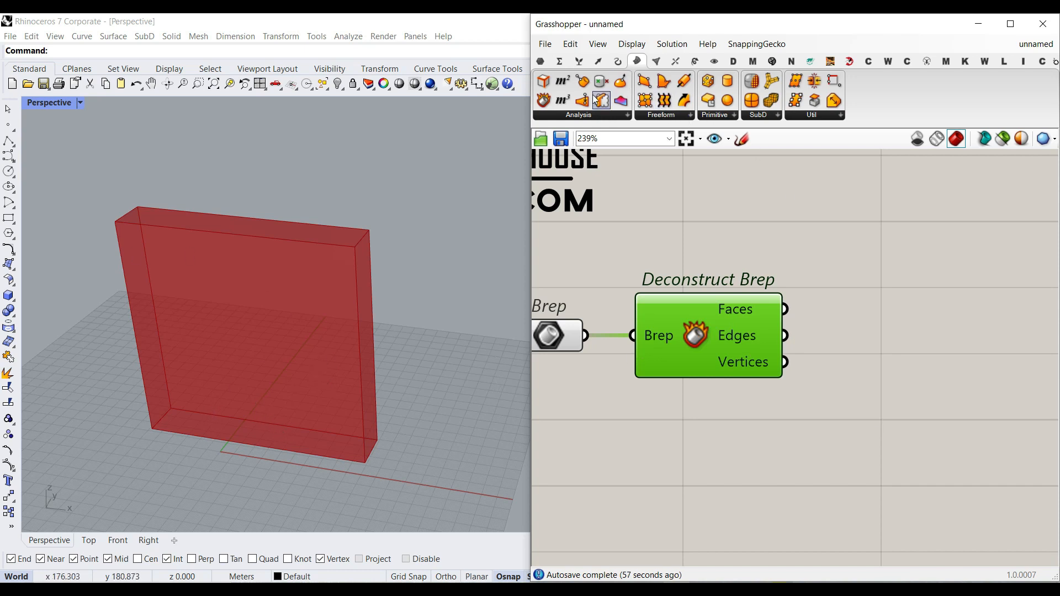
Pick one box face with List Item indexed by a slider renamed Select Face at 0.
{"action": "left_click", "coordinate": [578, 61]}
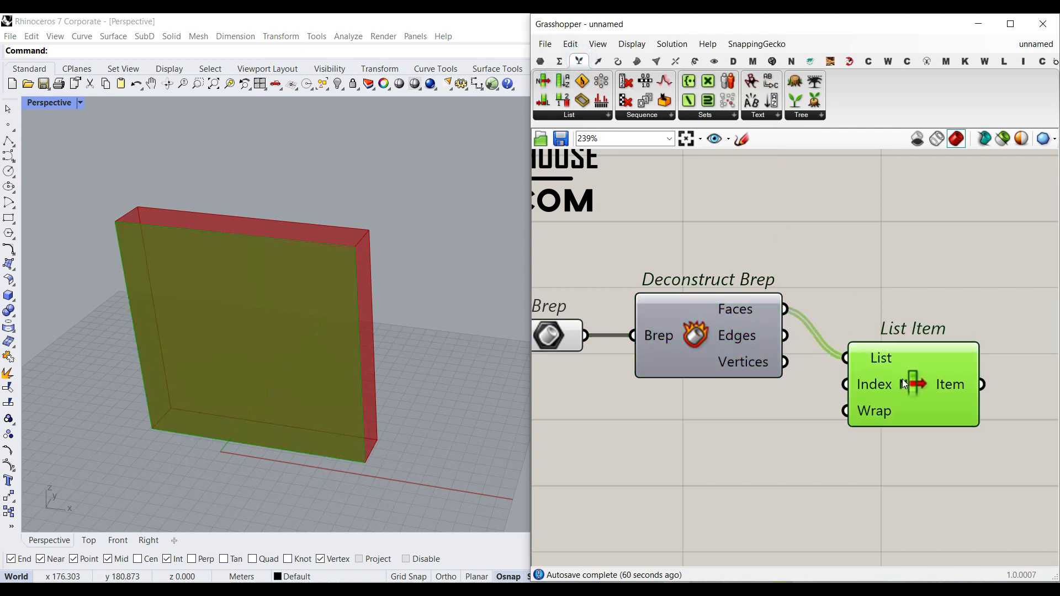
{"action": "left_click_drag", "start_coordinate": [912, 384], "coordinate": [929, 401]}
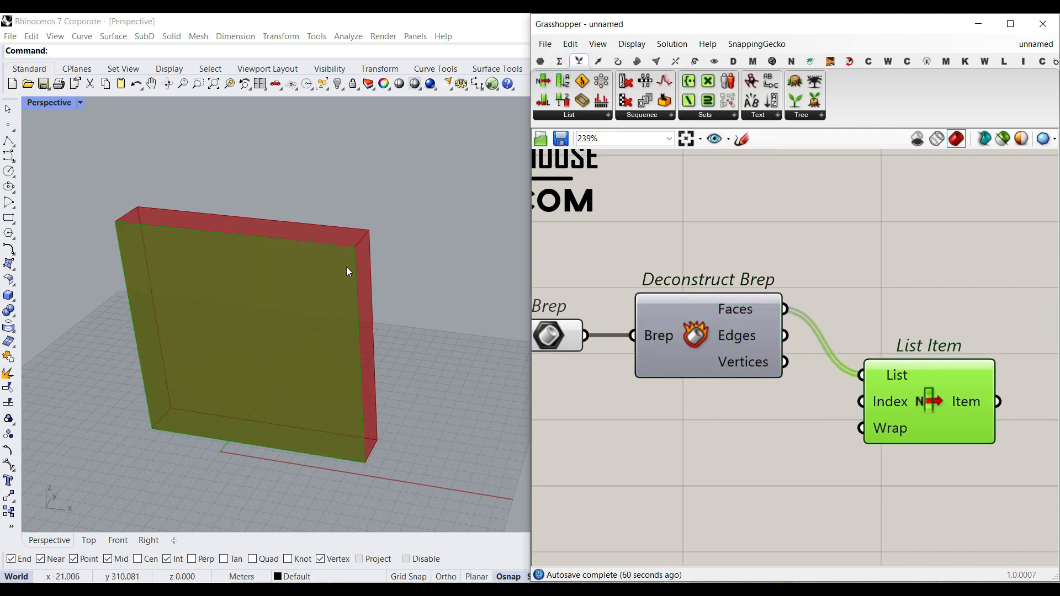
{"action": "mouse_move", "coordinate": [751, 432]}
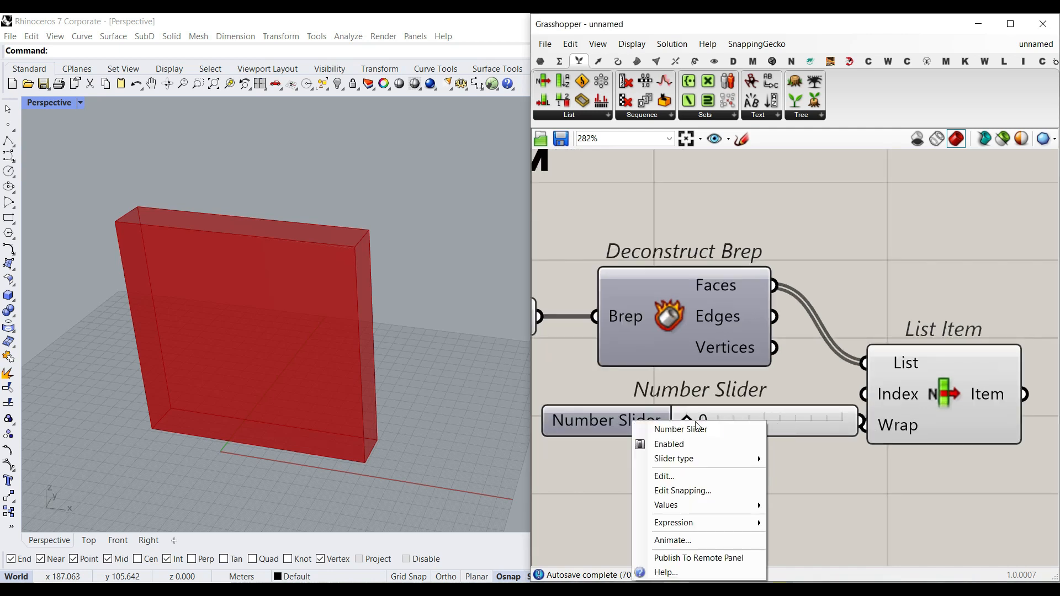
{"action": "left_click", "coordinate": [680, 428]}
{"action": "type", "text": "Select Face"}
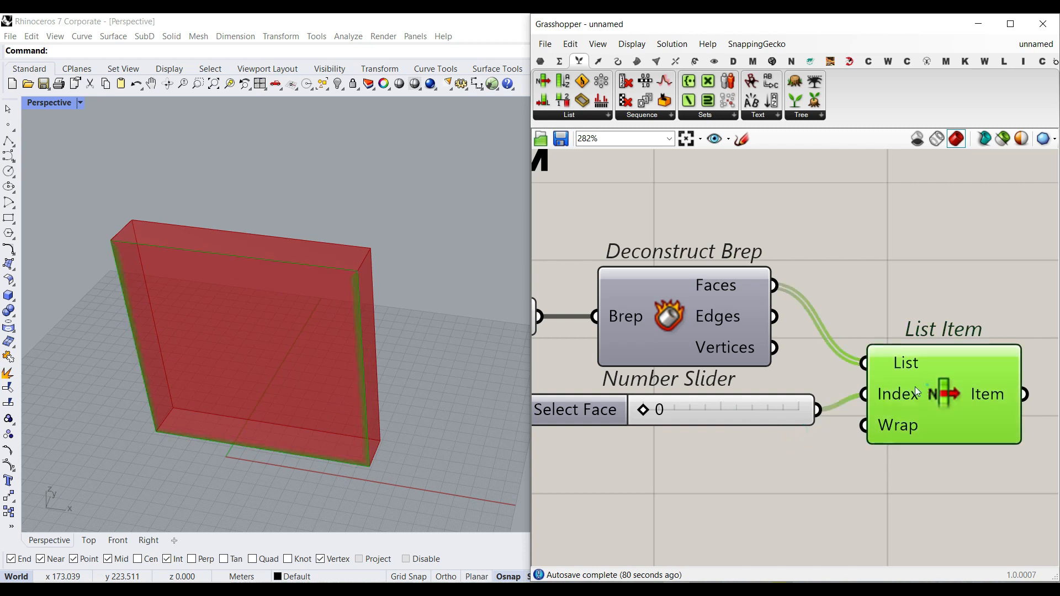
{"action": "scroll", "scroll_direction": "down", "scroll_amount": 3}
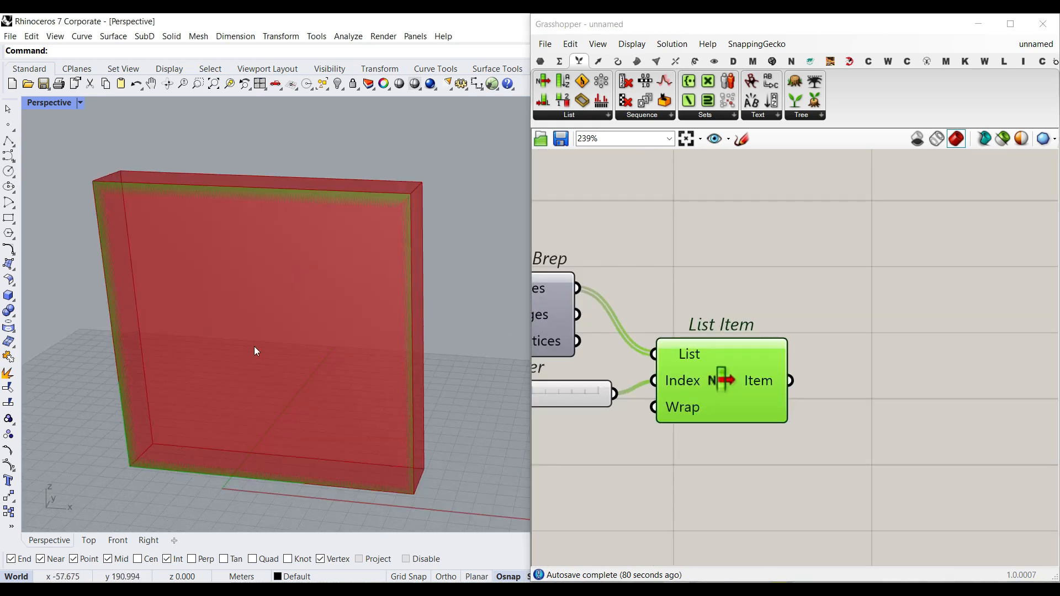
{"action": "mouse_move", "coordinate": [610, 114]}
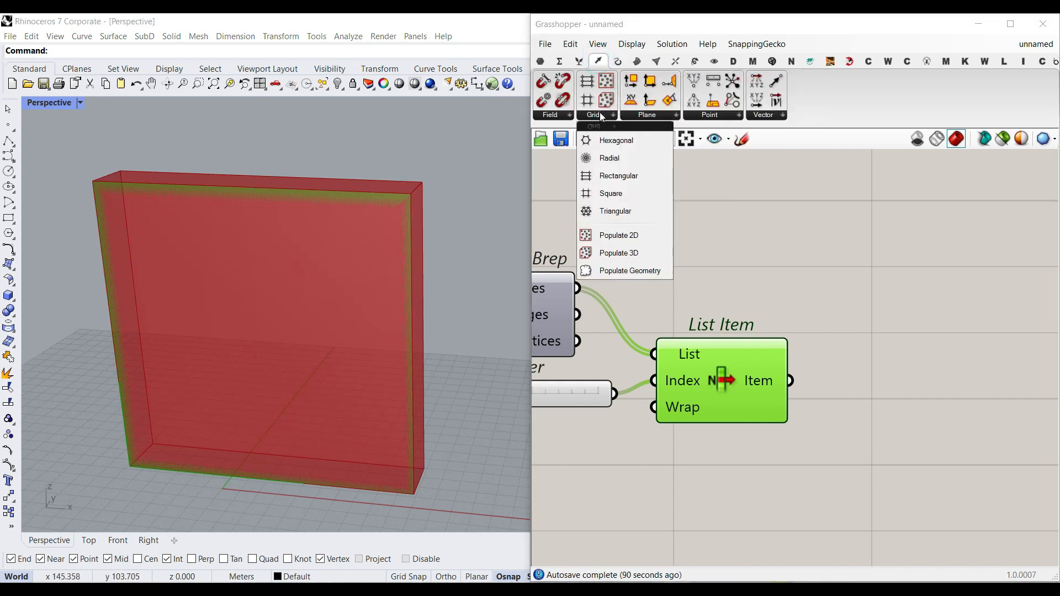
Populate the face with 47 points via Count of Spheres slider and Random Generation seed 2214.
{"action": "left_click", "coordinate": [629, 270]}
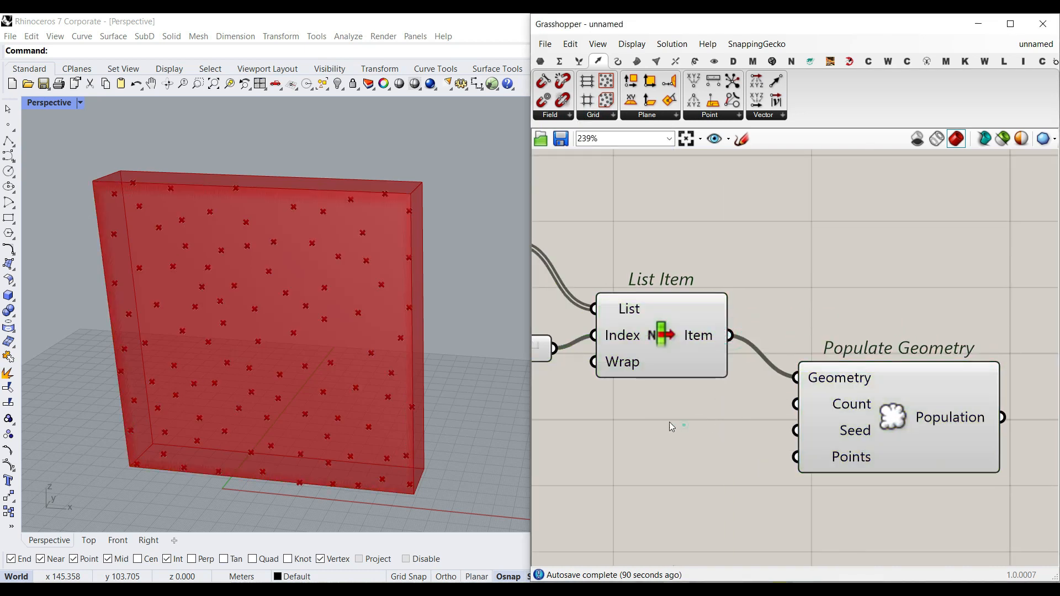
{"action": "double_click", "coordinate": [671, 426]}
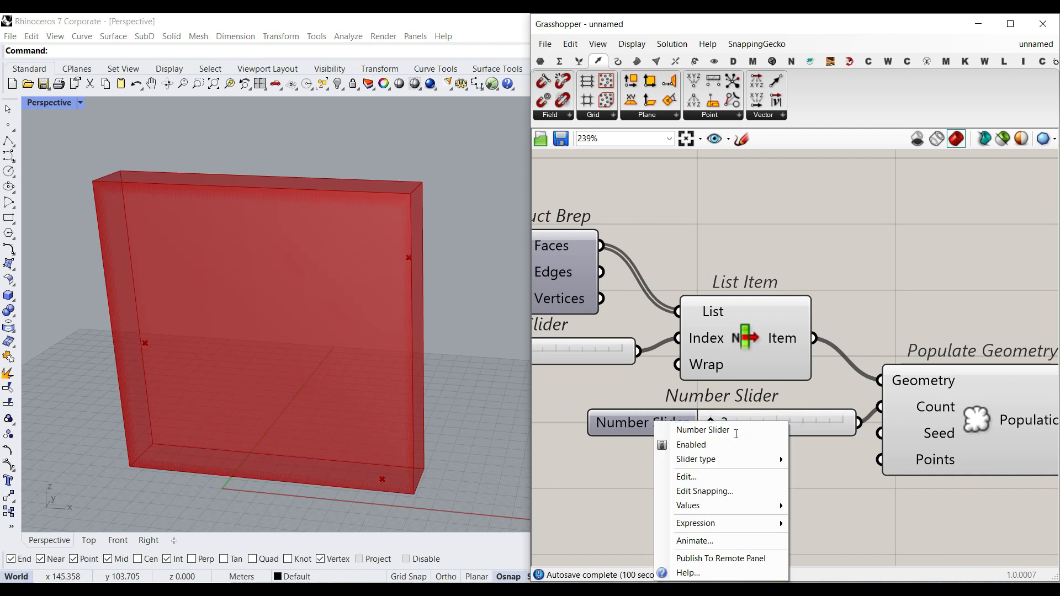
{"action": "type", "text": "Count of Spheres"}
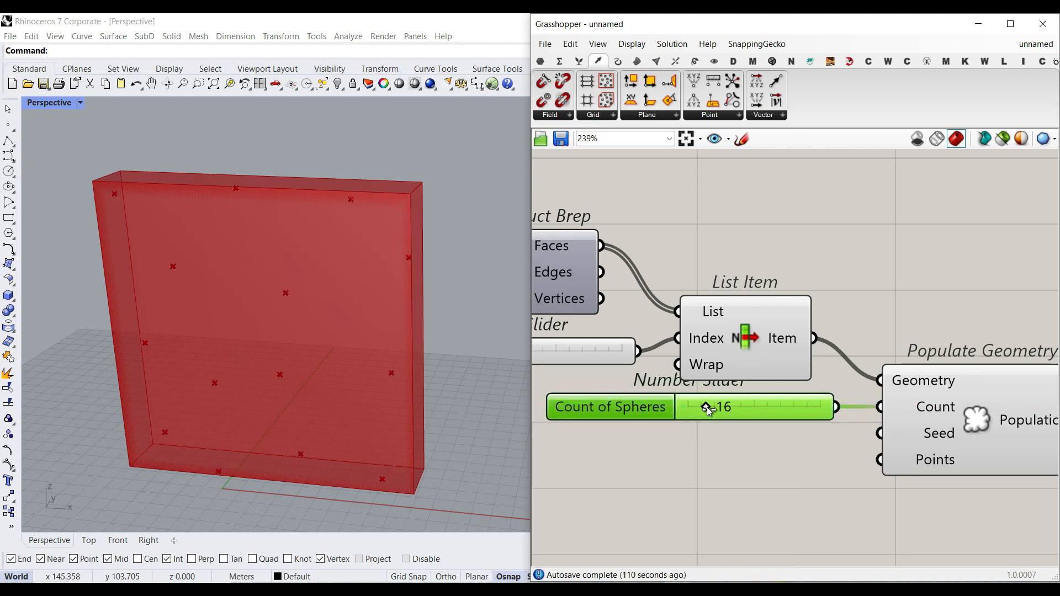
{"action": "left_click_drag", "start_coordinate": [707, 406], "coordinate": [751, 407]}
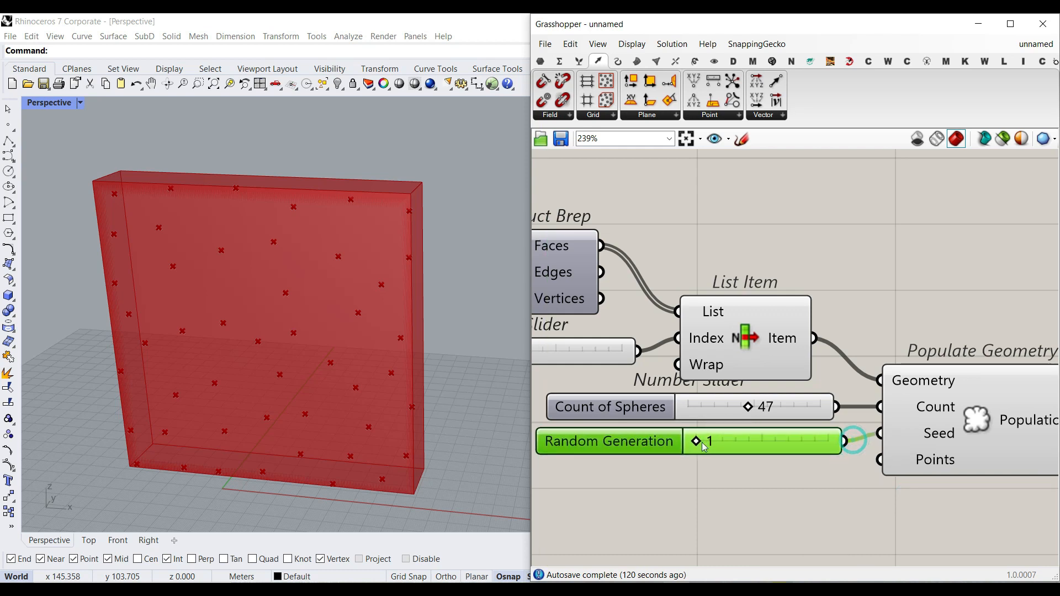
{"action": "left_click_drag", "start_coordinate": [703, 440], "coordinate": [727, 440]}
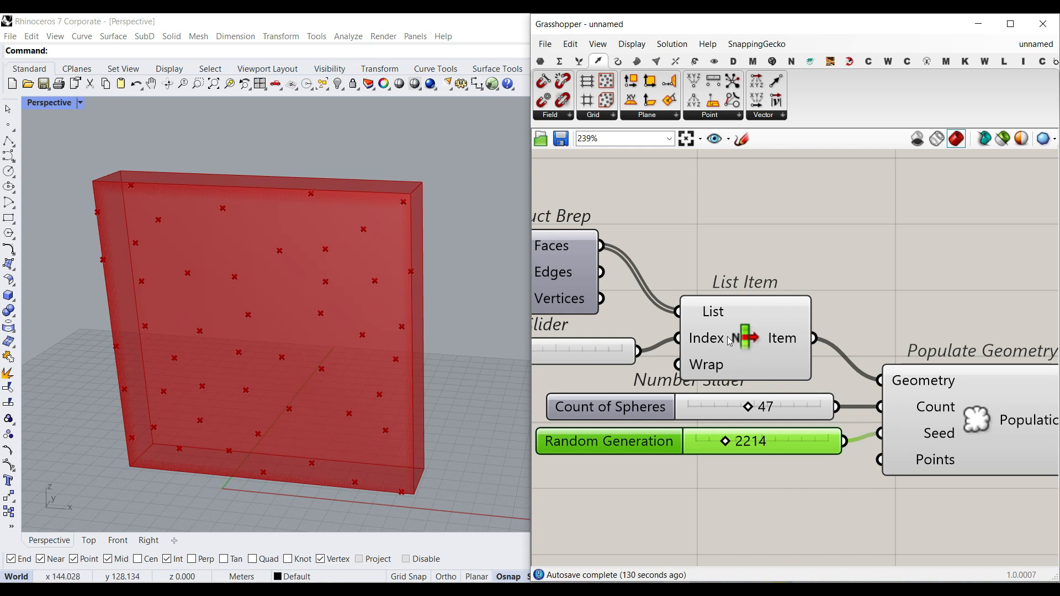
{"action": "left_click", "coordinate": [743, 338]}
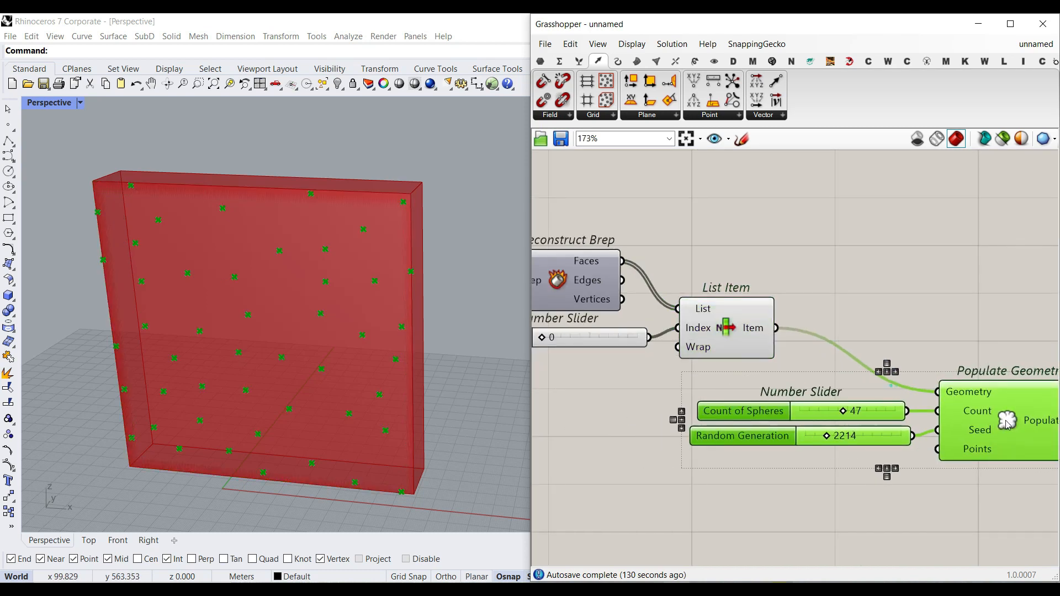
Insert an Isotrim between the selected face and Populate Geometry, Domain still empty.
{"action": "left_click", "coordinate": [636, 60]}
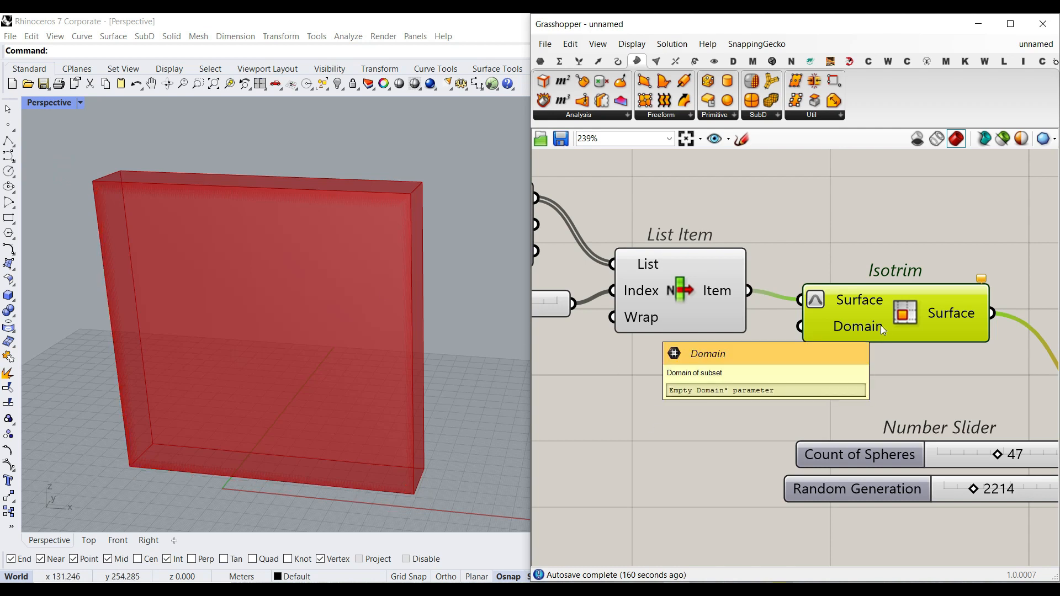
{"action": "left_click", "coordinate": [559, 61]}
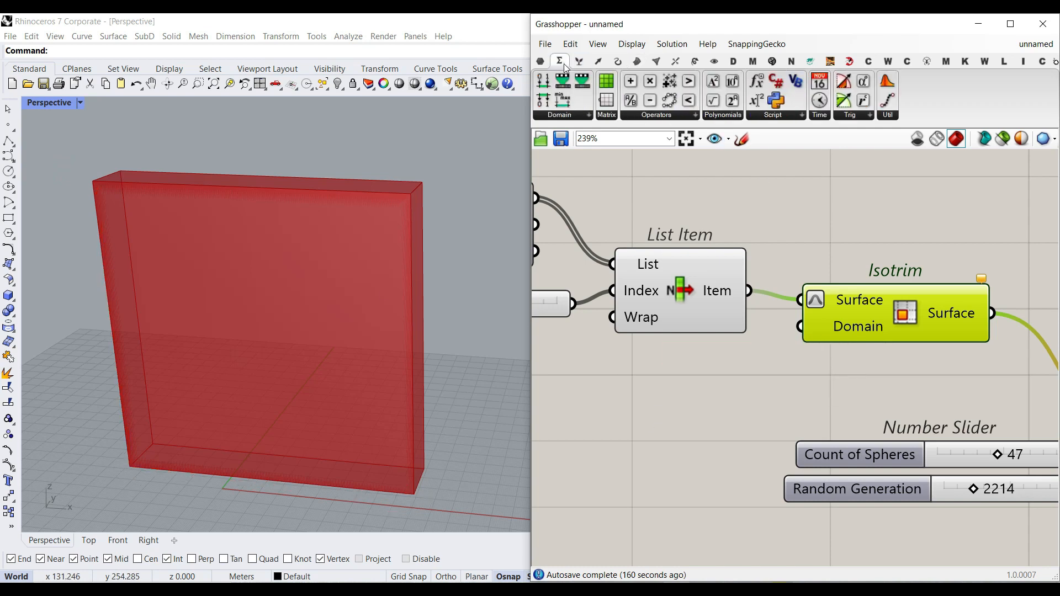
Add a Construct Domain² from Maths > Domain to feed the Isotrim's Domain input.
{"action": "left_click", "coordinate": [557, 113]}
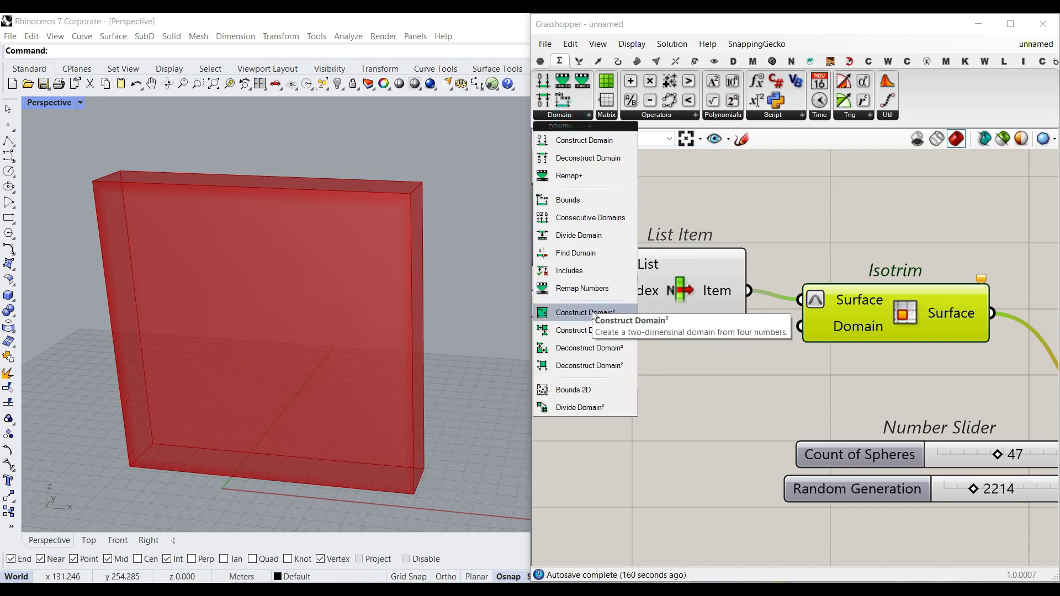
{"action": "left_click", "coordinate": [585, 311]}
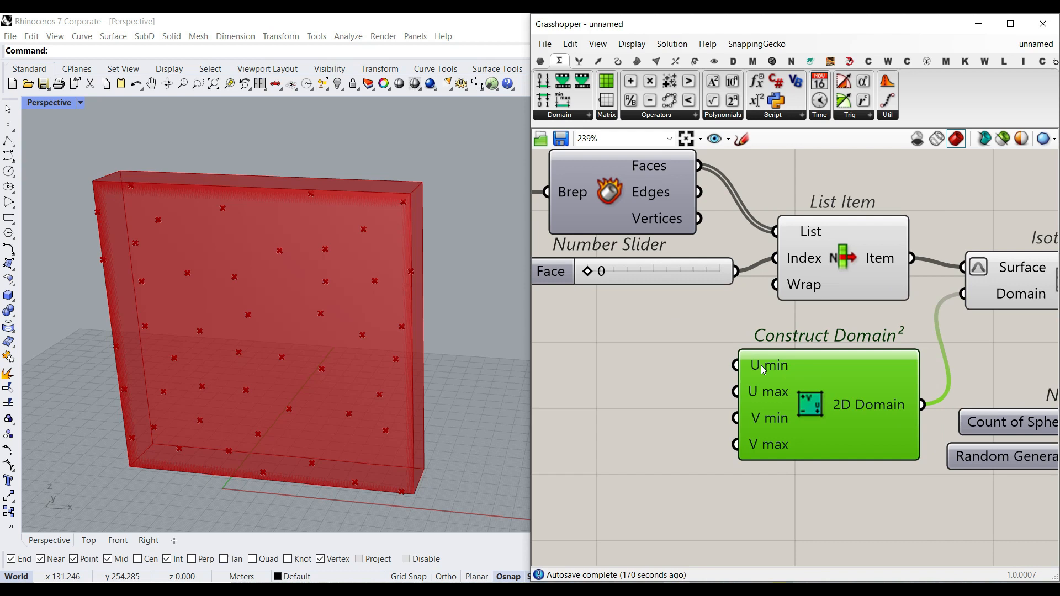
{"action": "mouse_move", "coordinate": [128, 478]}
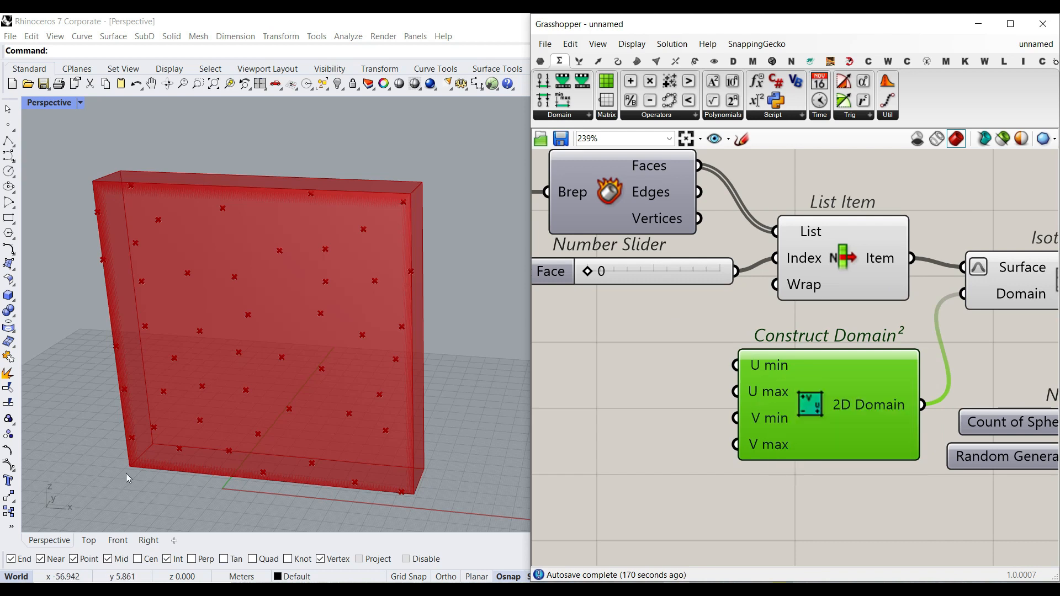
{"action": "mouse_move", "coordinate": [133, 459]}
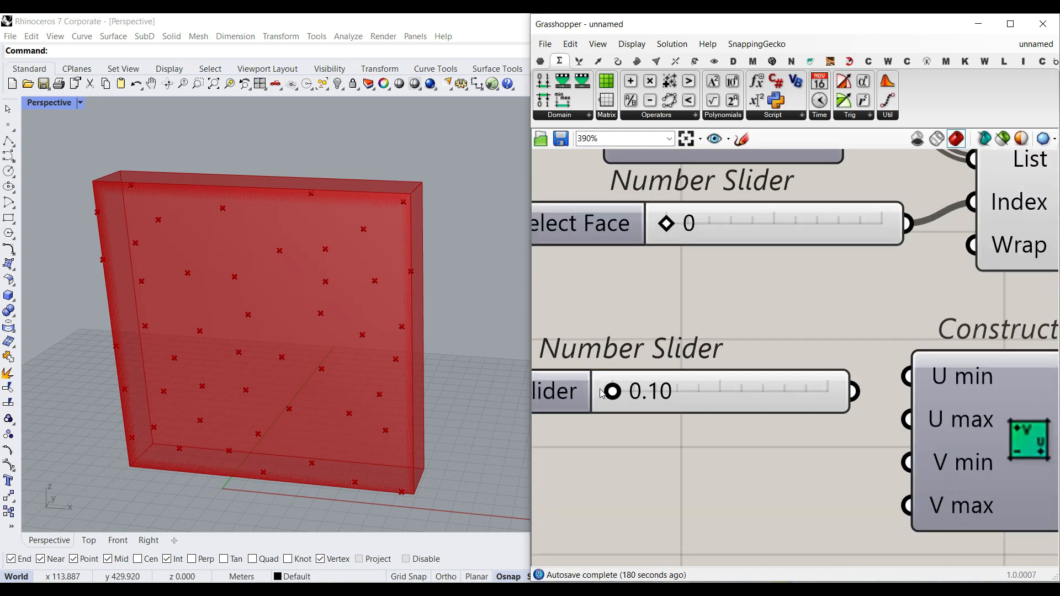
Edit the new 0.10 slider's Min/Max numeric range.
{"action": "left_click", "coordinate": [559, 390]}
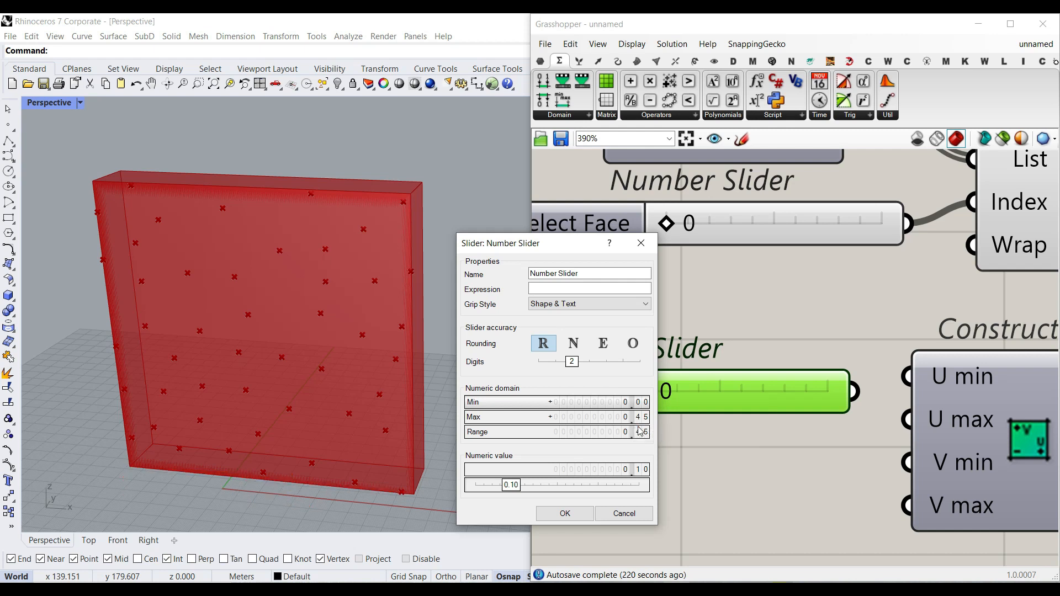
Feed U min and a 1-x U max from the 0.10 slider, then copy it for V.
{"action": "left_click", "coordinate": [564, 513]}
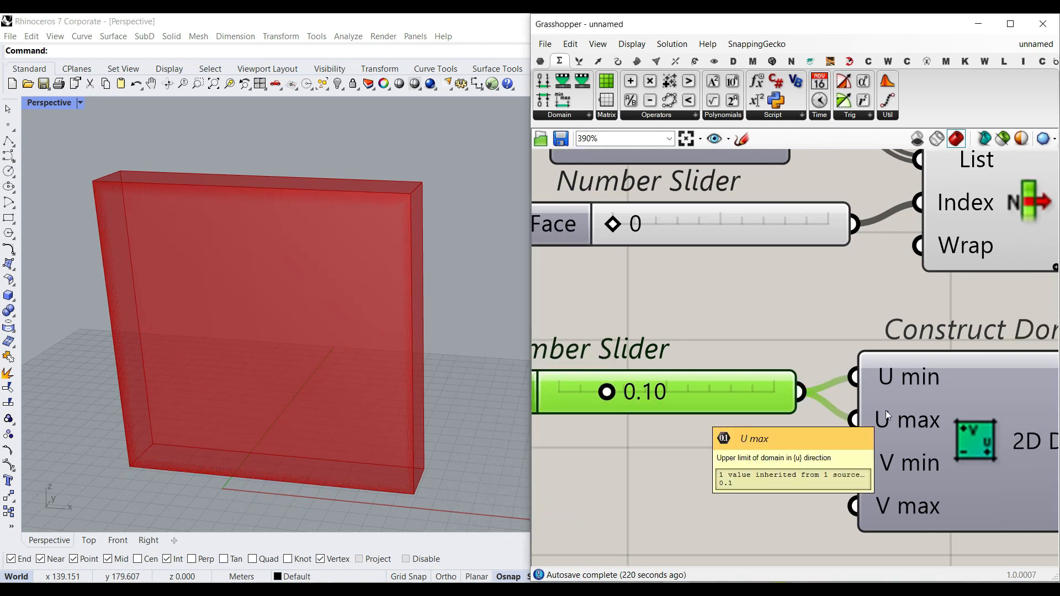
{"action": "mouse_move", "coordinate": [889, 420]}
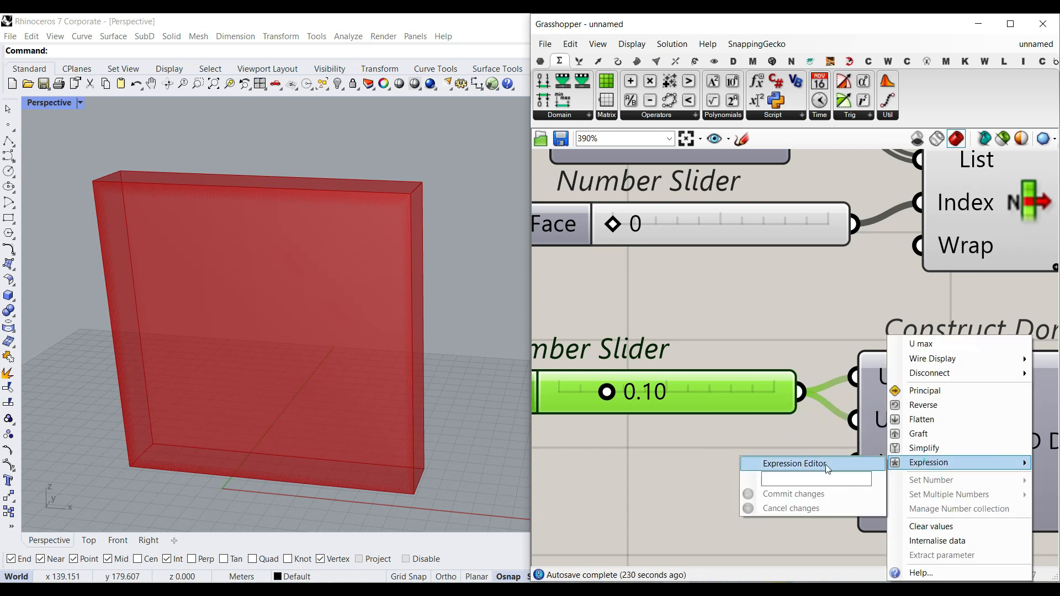
{"action": "type", "text": "1-x"}
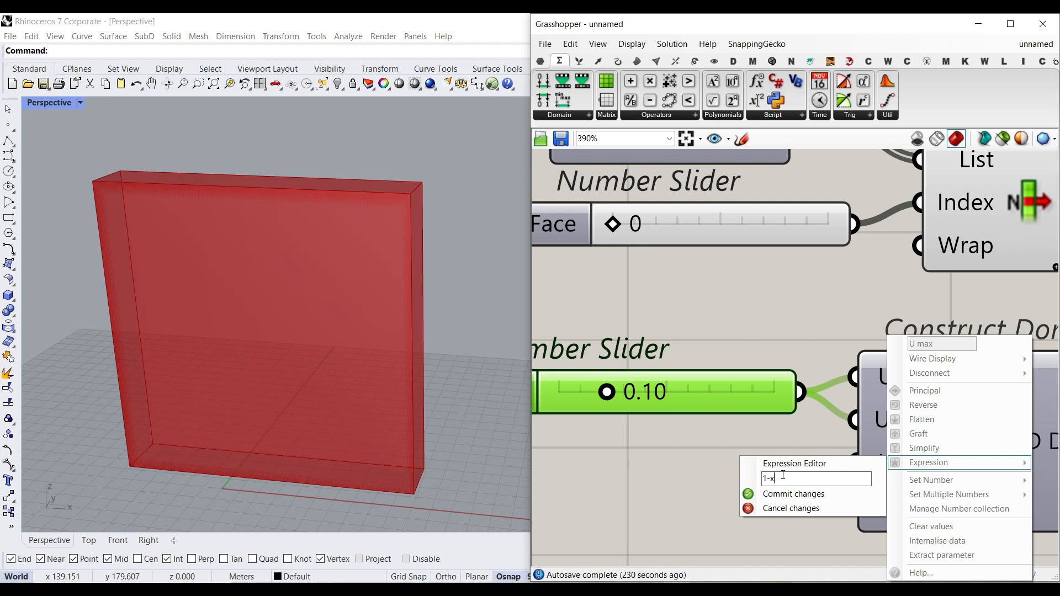
{"action": "left_click", "coordinate": [747, 494]}
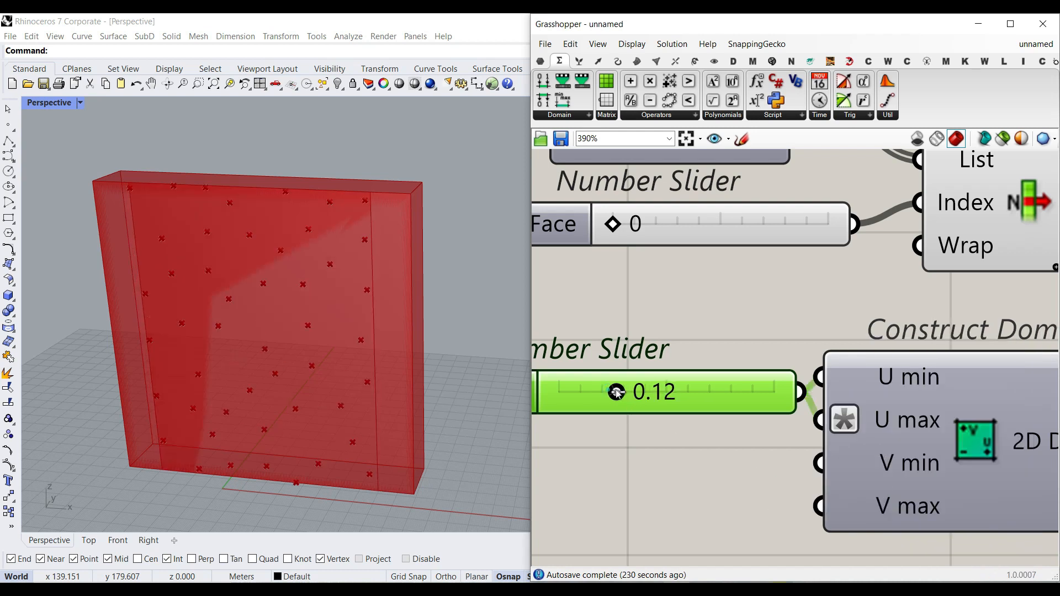
{"action": "double_click", "coordinate": [651, 392]}
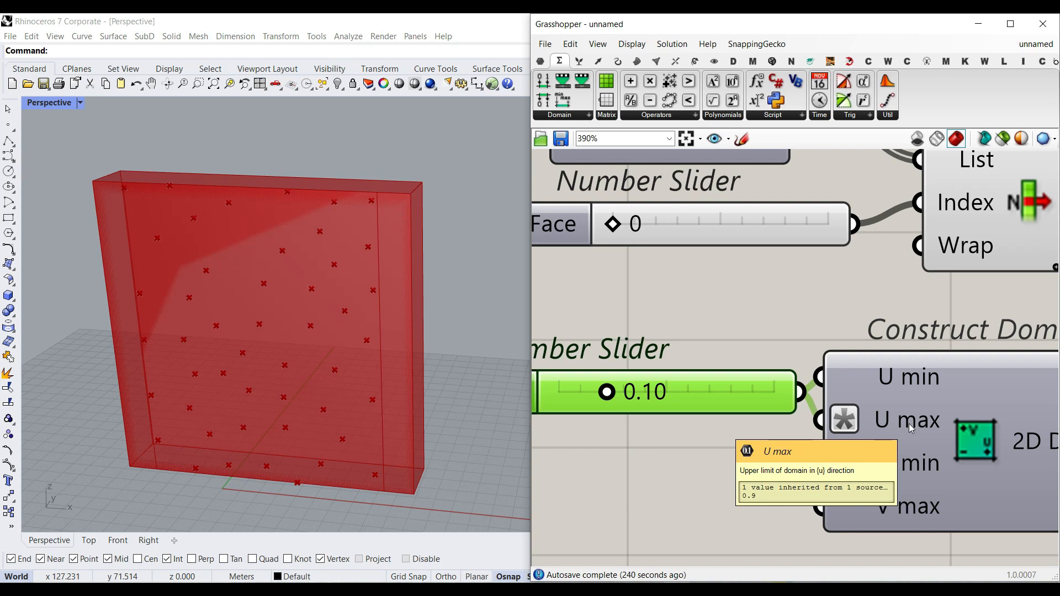
{"action": "mouse_move", "coordinate": [424, 494]}
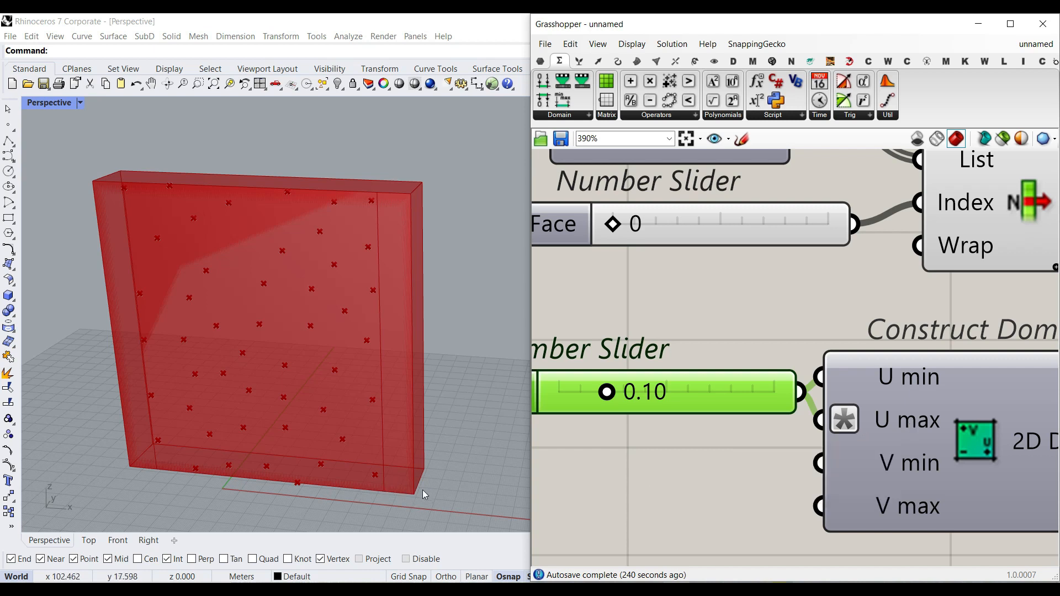
{"action": "left_click_drag", "start_coordinate": [606, 392], "coordinate": [620, 392]}
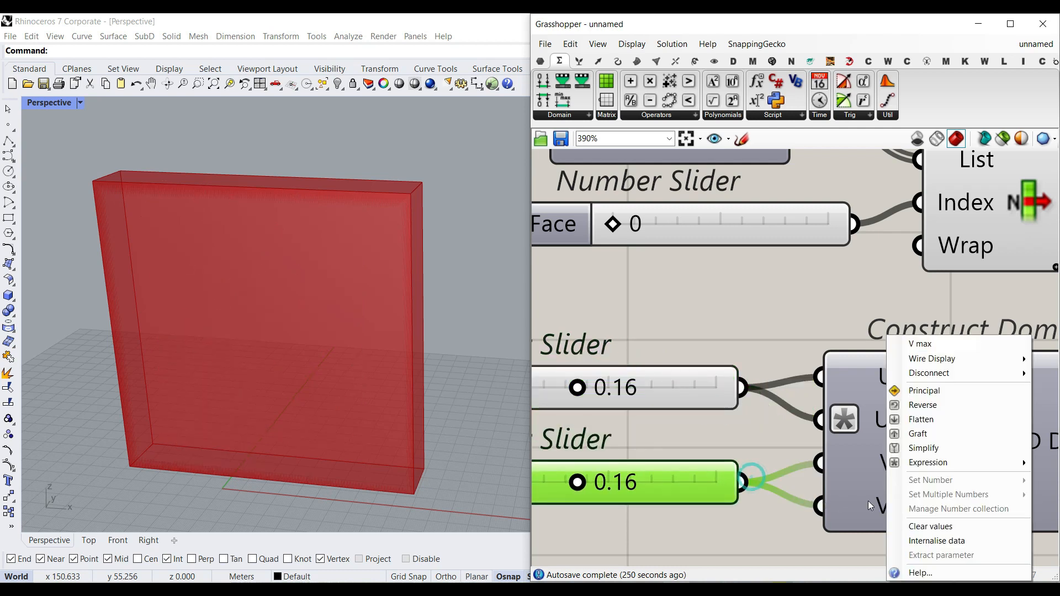
Give V max the expression 1-x and drag the margin slider toward 0.16.
{"action": "left_click", "coordinate": [927, 463]}
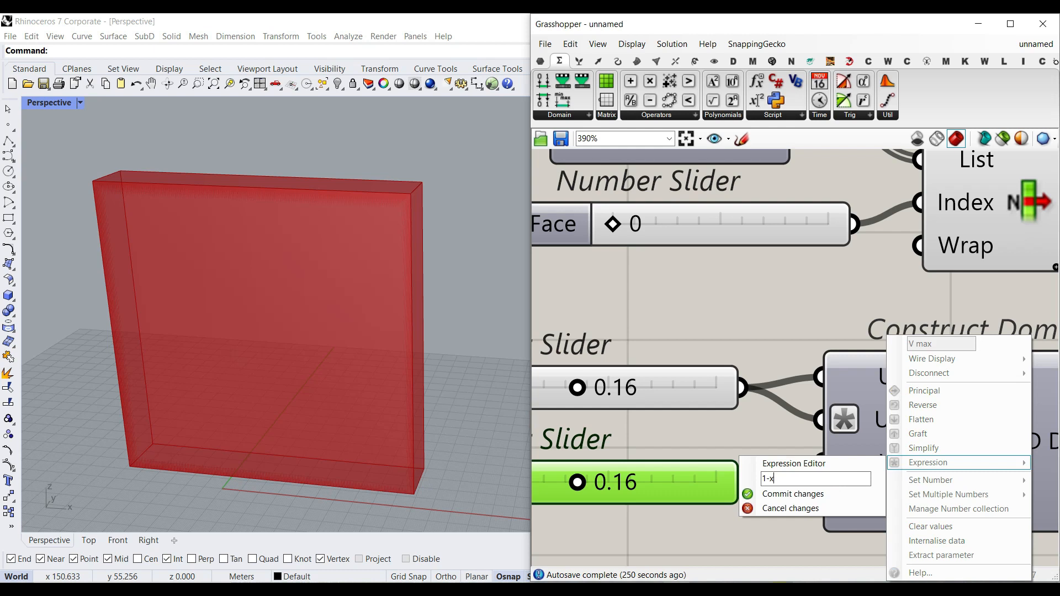
{"action": "left_click_drag", "start_coordinate": [577, 482], "coordinate": [609, 482]}
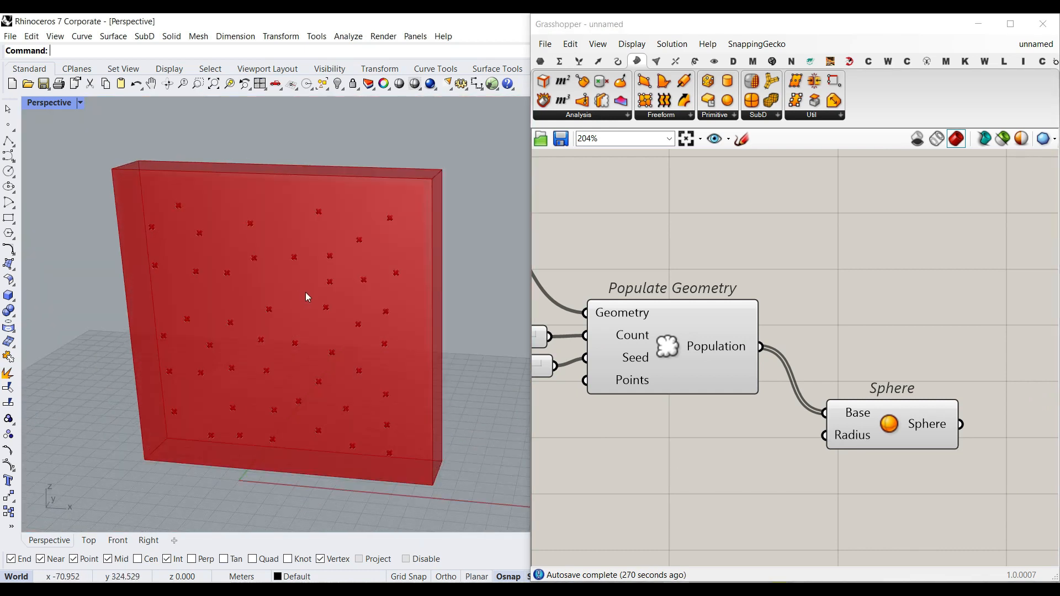
{"action": "mouse_move", "coordinate": [826, 443]}
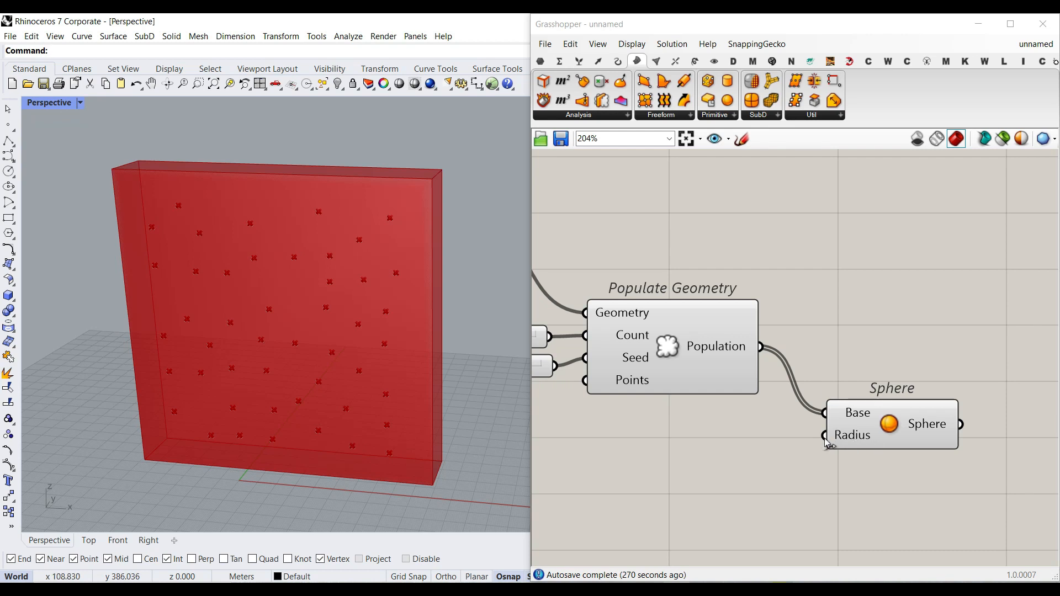
{"action": "mouse_move", "coordinate": [602, 117]}
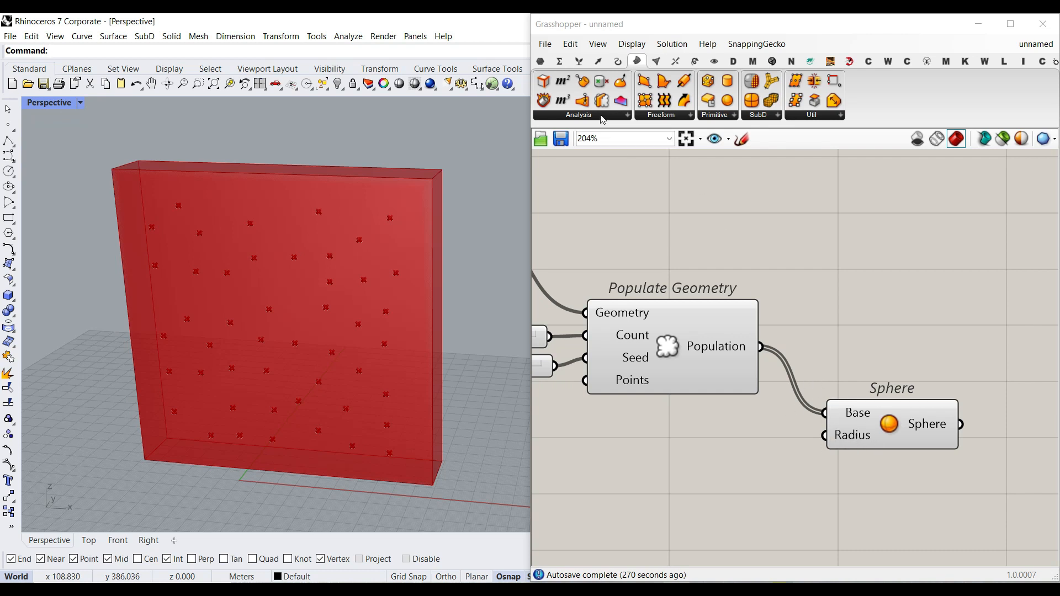
Add a Random component taking the sphere count, with a seed slider at 3861.
{"action": "left_click", "coordinate": [568, 60]}
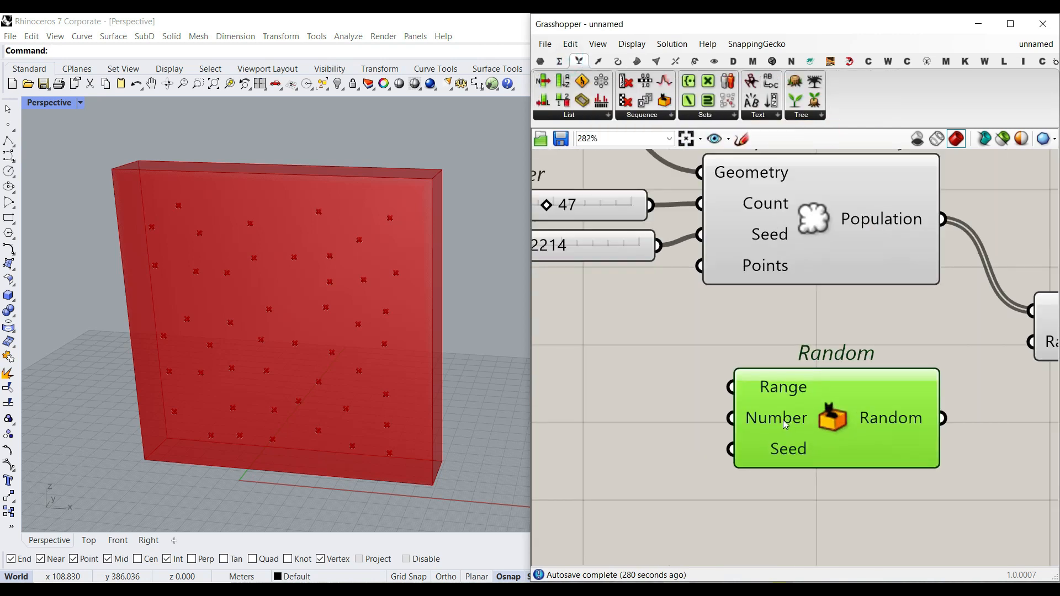
{"action": "scroll", "scroll_direction": "down", "scroll_amount": 3}
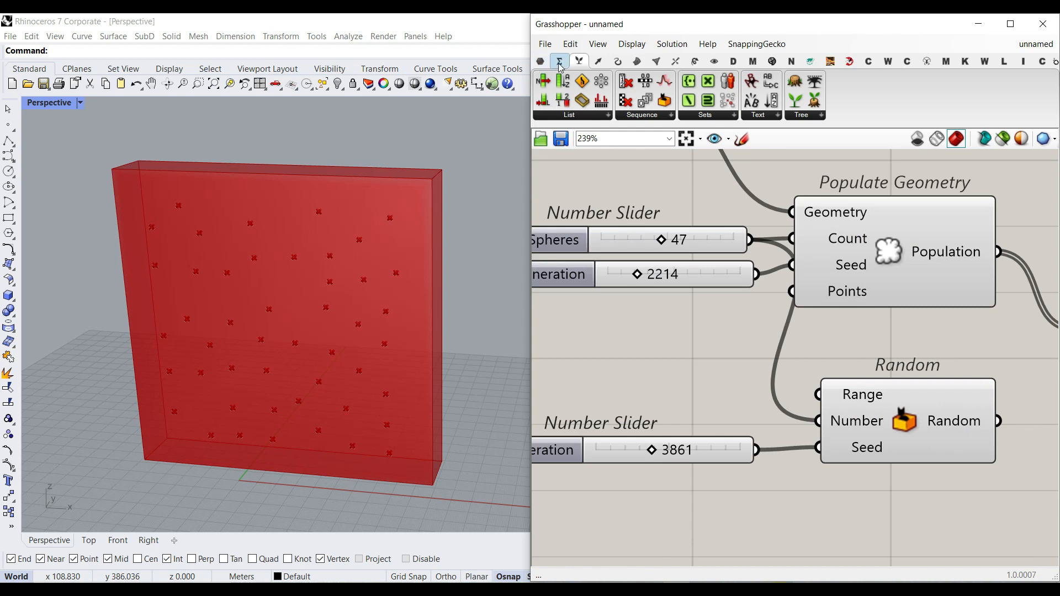
Add Construct Domain with two sliders renamed Min Radius and Max Radius.
{"action": "left_click", "coordinate": [558, 60]}
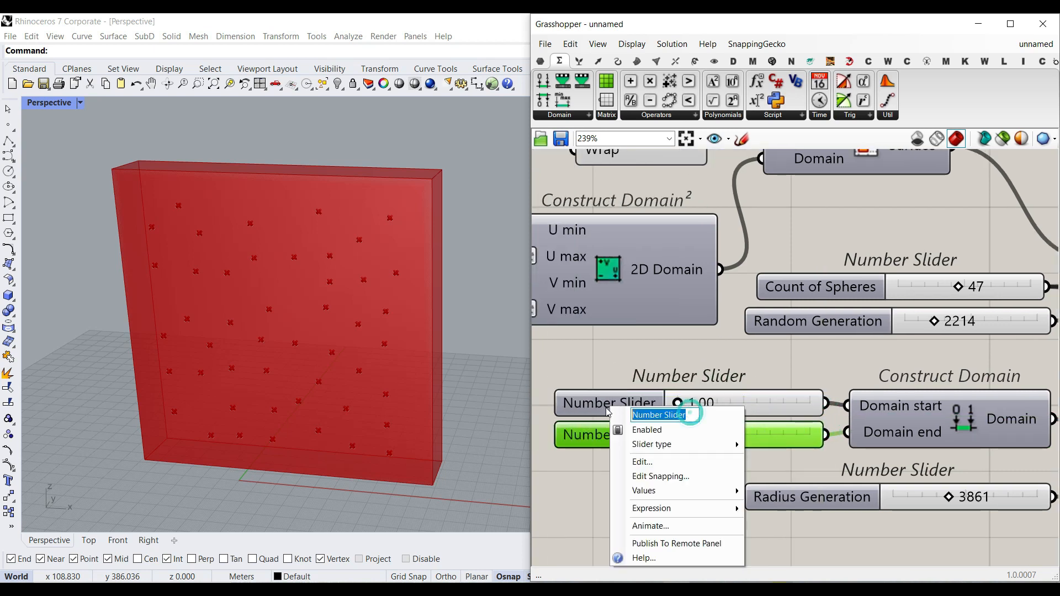
{"action": "type", "text": "Min Radius"}
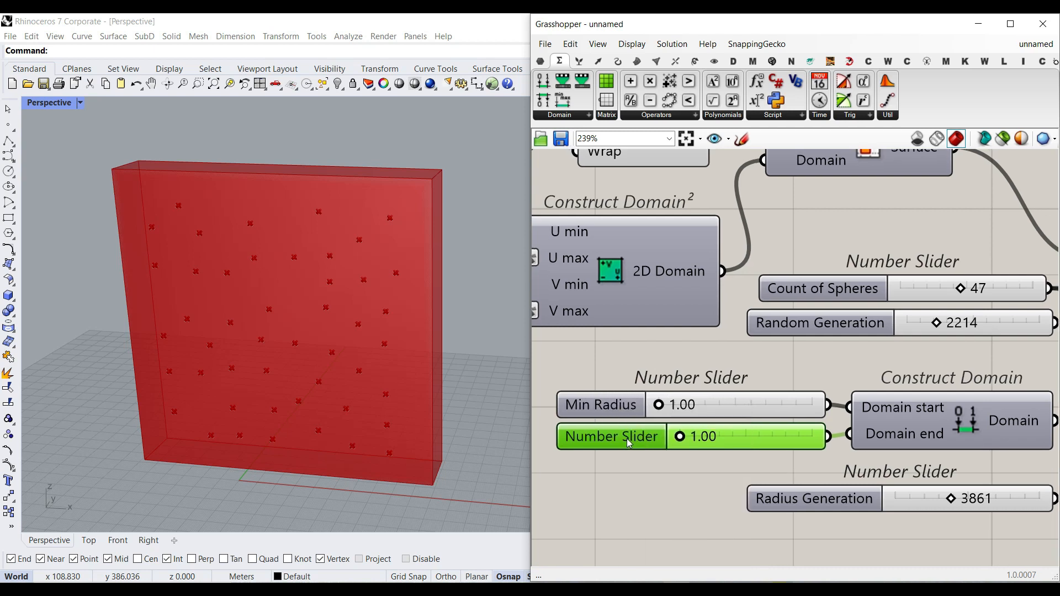
{"action": "right_click", "coordinate": [610, 437]}
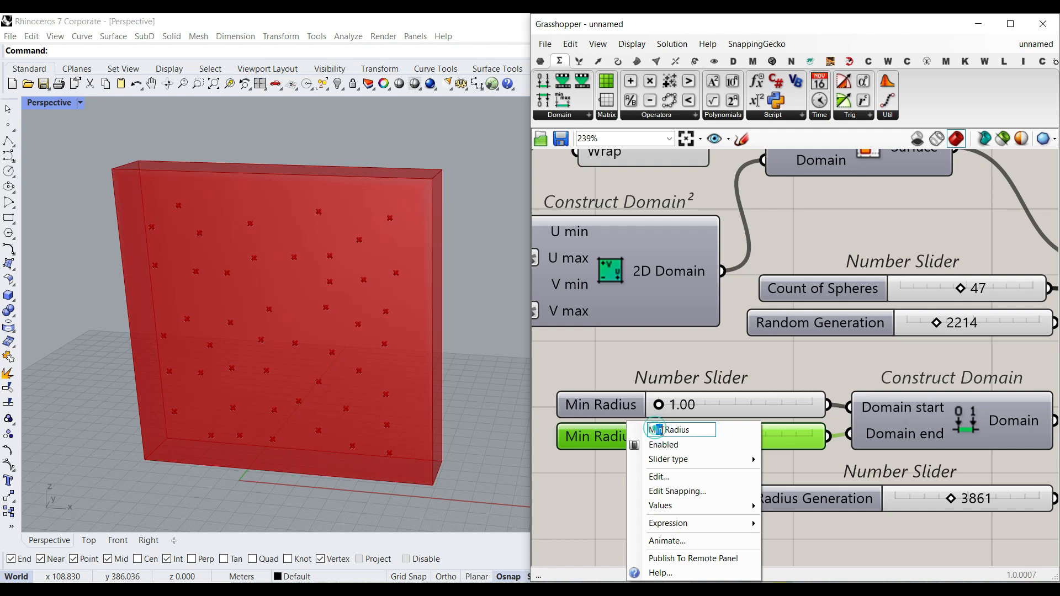
{"action": "type", "text": "Max Radius"}
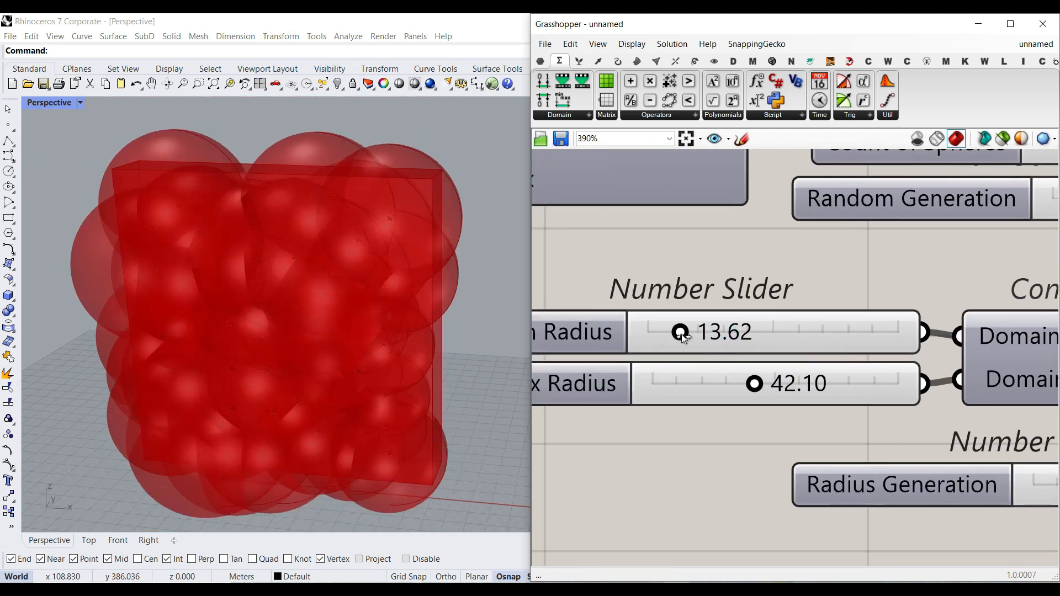
Narrow the radius sliders to roughly 1.26 minimum and 8.11 maximum.
{"action": "left_click_drag", "start_coordinate": [681, 332], "coordinate": [651, 332]}
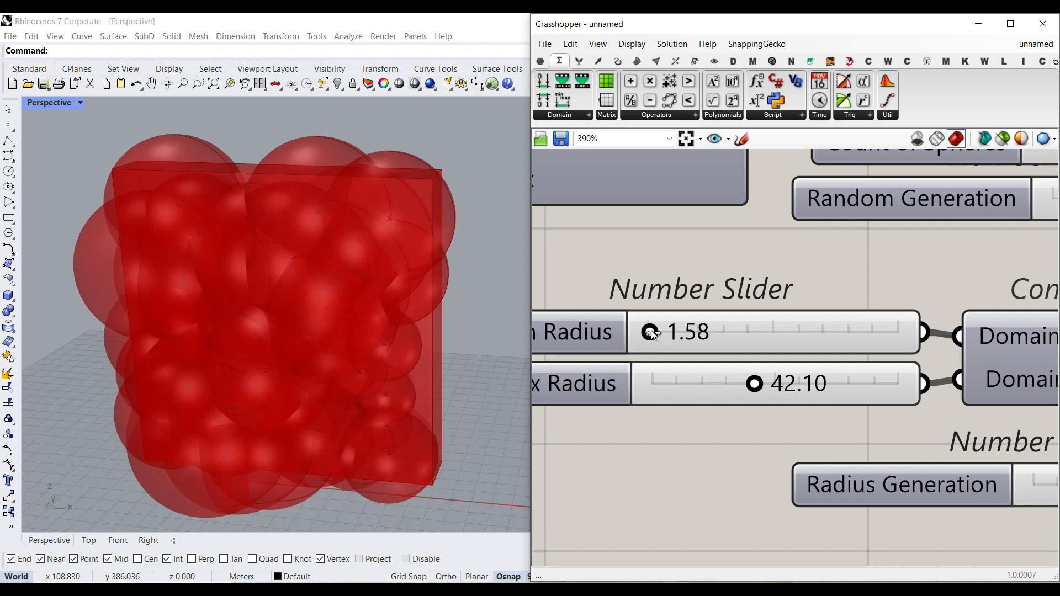
{"action": "left_click_drag", "start_coordinate": [753, 383], "coordinate": [676, 383]}
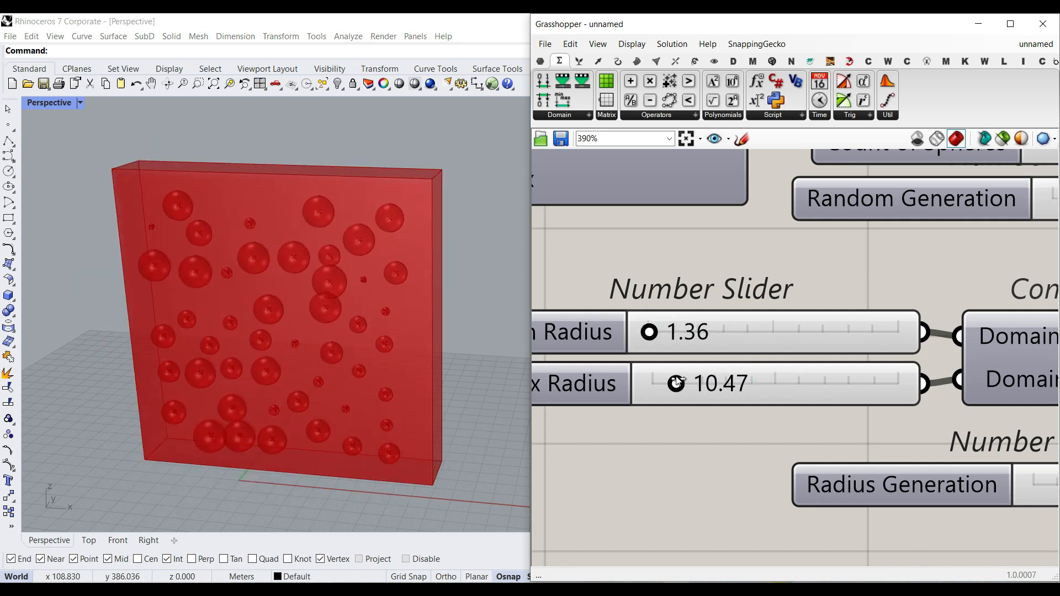
{"action": "left_click_drag", "start_coordinate": [676, 383], "coordinate": [743, 383]}
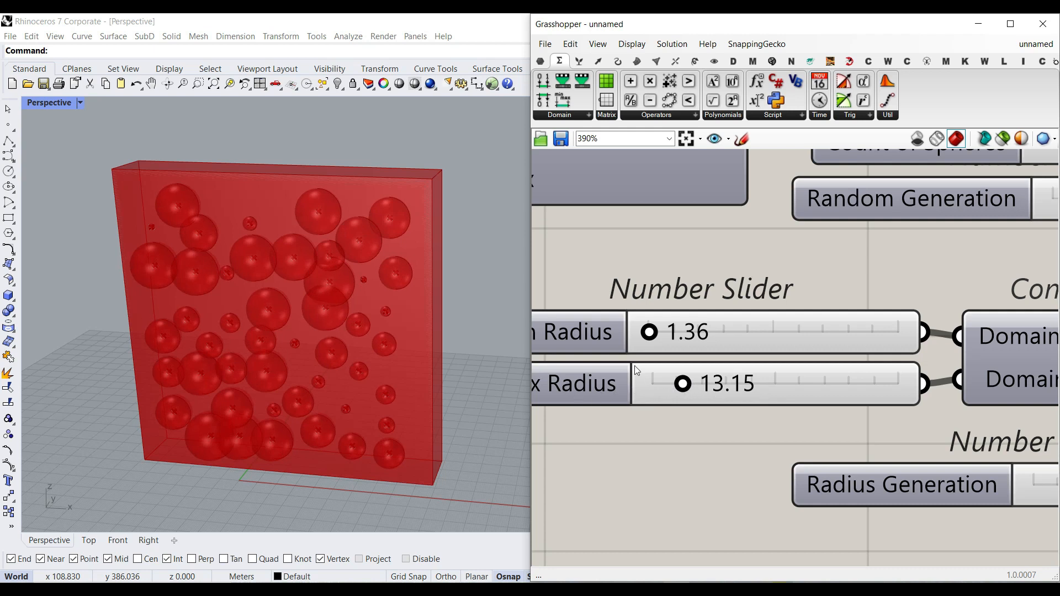
{"action": "left_click_drag", "start_coordinate": [648, 331], "coordinate": [648, 331]}
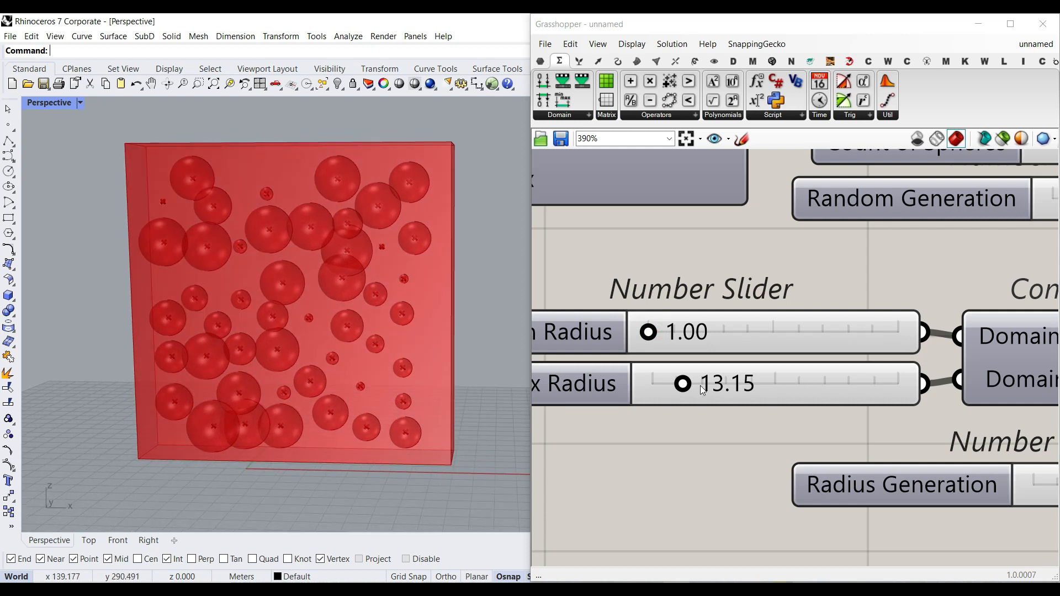
{"action": "left_click_drag", "start_coordinate": [682, 384], "coordinate": [673, 379]}
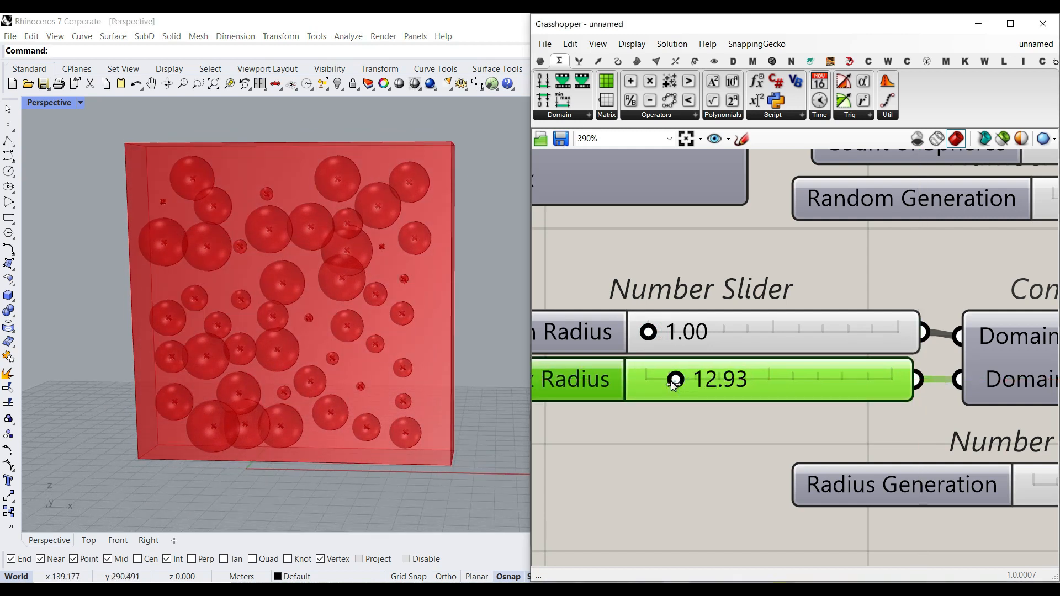
Reseed to 4503, reduce the count to 32 spheres and fine-tune the minimum radius.
{"action": "left_click_drag", "start_coordinate": [673, 378], "coordinate": [674, 390]}
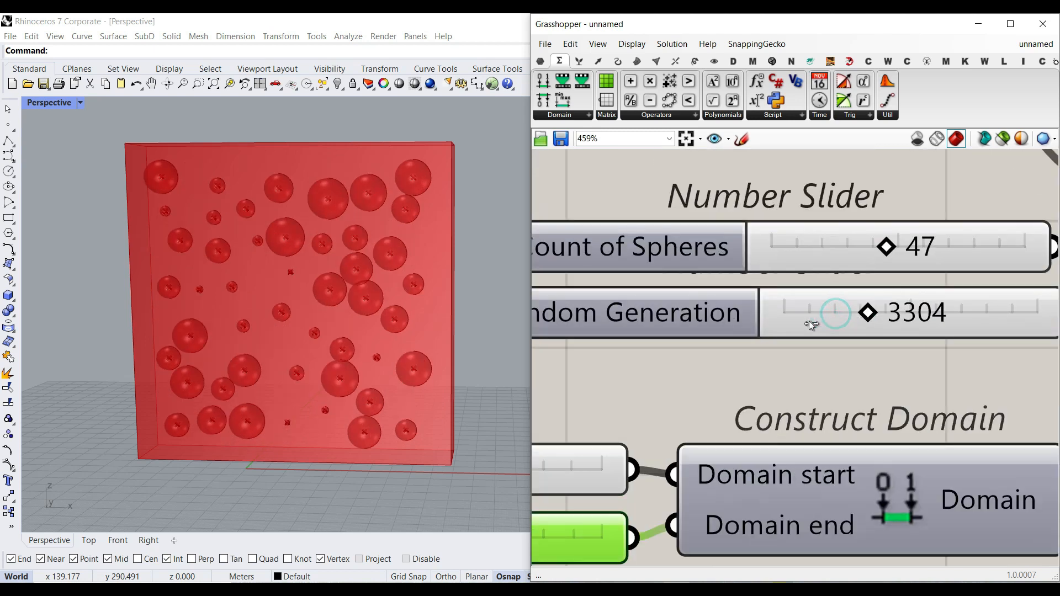
{"action": "left_click_drag", "start_coordinate": [885, 245], "coordinate": [844, 245]}
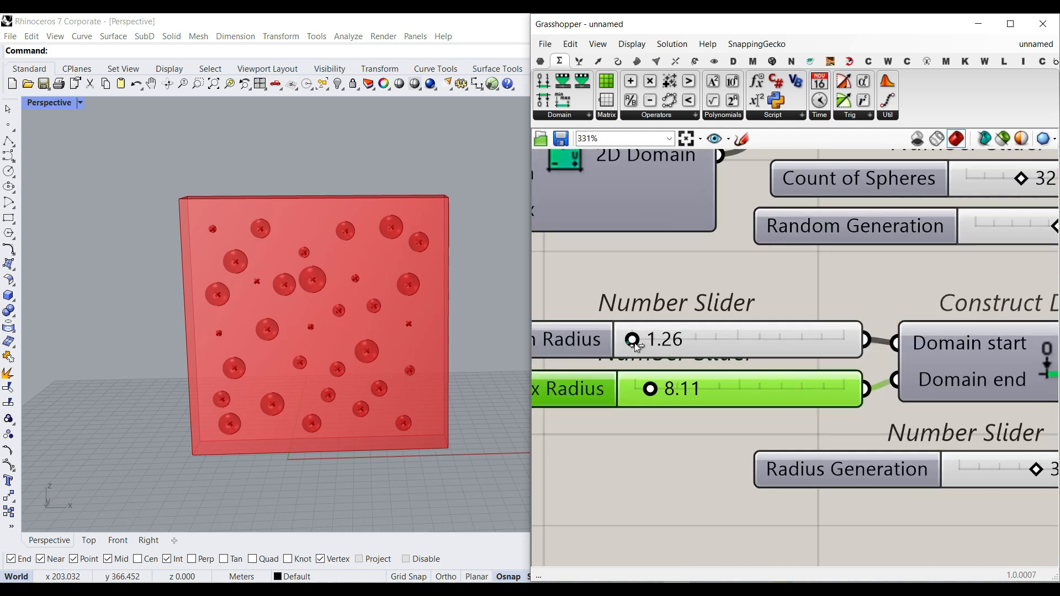
{"action": "left_click_drag", "start_coordinate": [633, 339], "coordinate": [659, 339]}
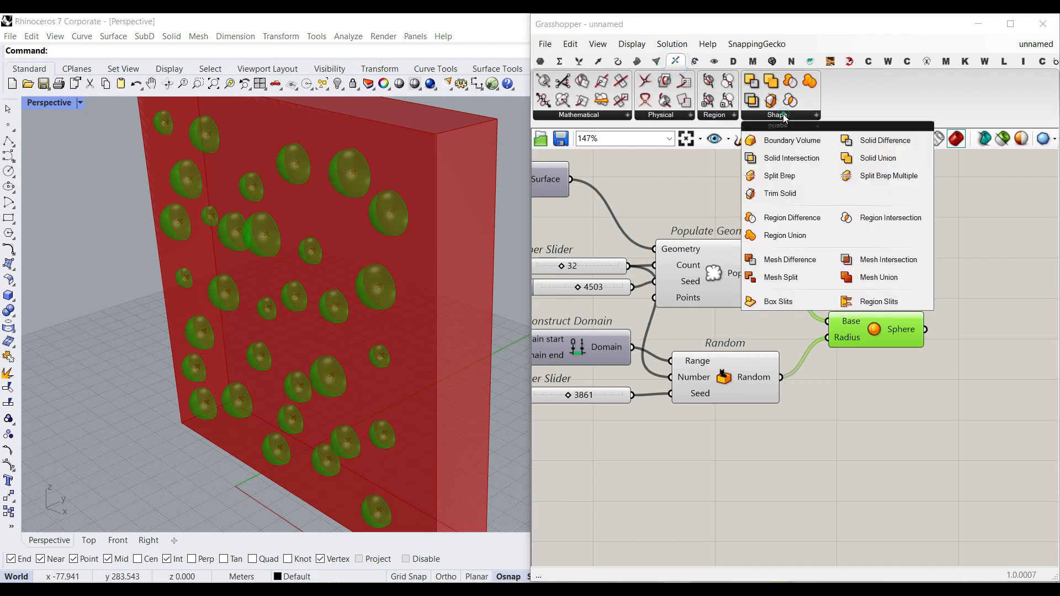
{"action": "mouse_move", "coordinate": [876, 158]}
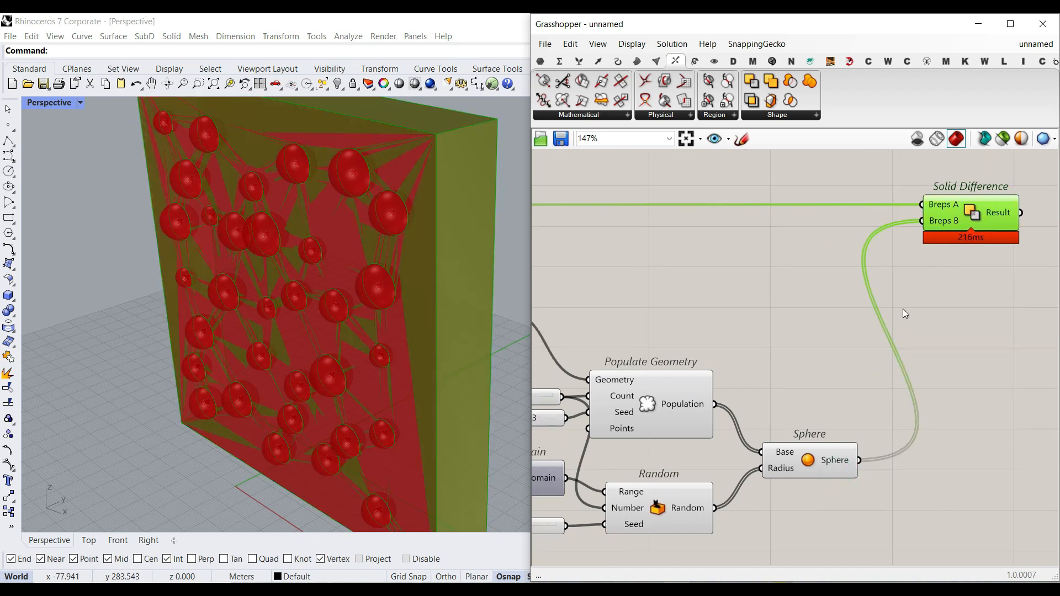
Subtract the spheres from the box with Solid Difference and bake the pitted panel.
{"action": "scroll", "scroll_direction": "down", "scroll_amount": 3}
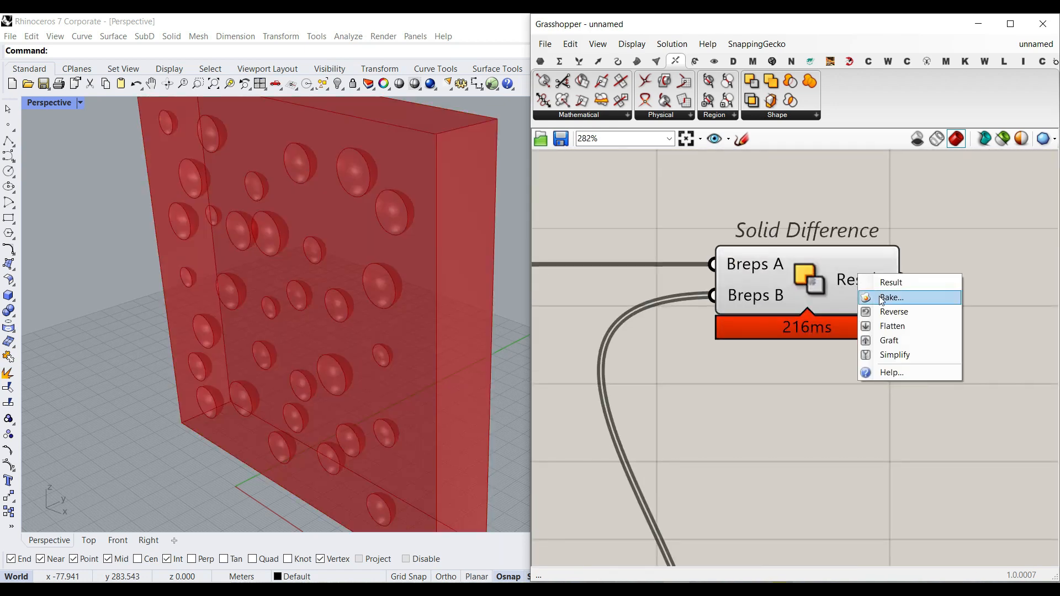
{"action": "left_click", "coordinate": [890, 298]}
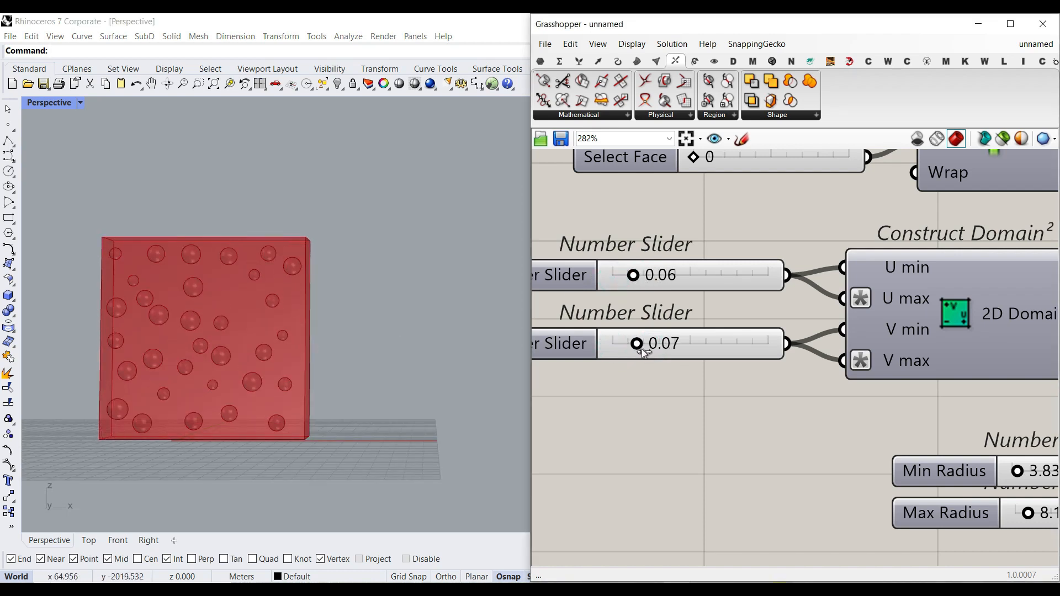
{"action": "mouse_move", "coordinate": [642, 281]}
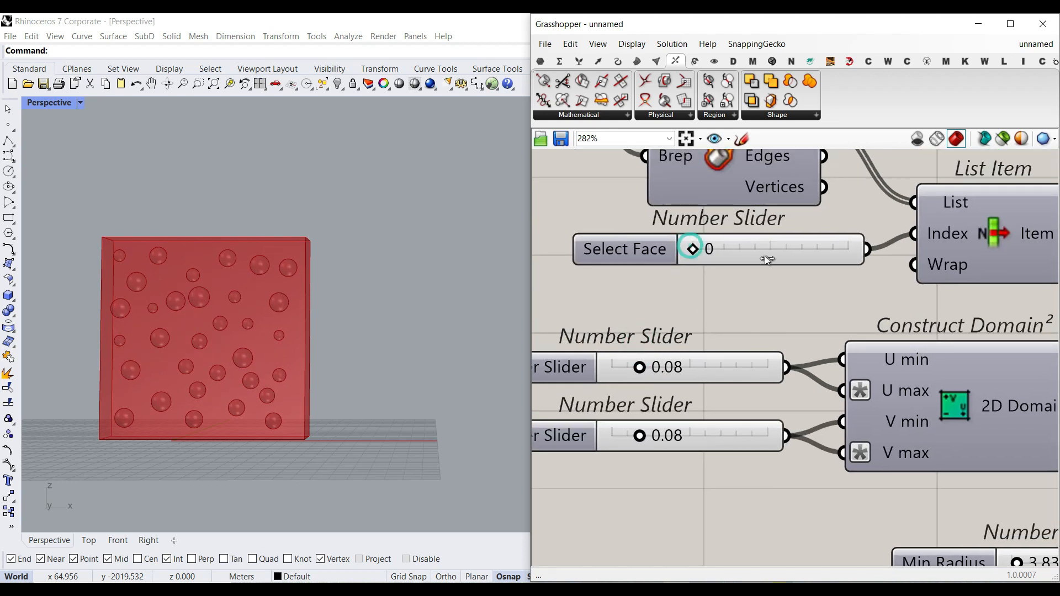
Test the holes on face 3, inspect the side, then return to the front face.
{"action": "left_click_drag", "start_coordinate": [691, 248], "coordinate": [784, 248]}
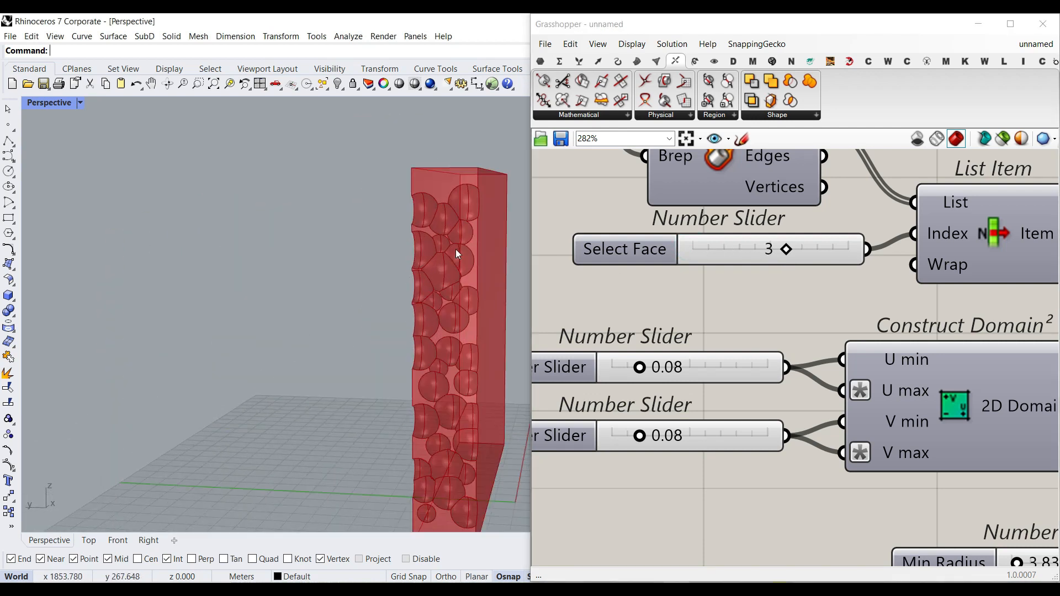
{"action": "left_click_drag", "start_coordinate": [456, 254], "coordinate": [338, 140]}
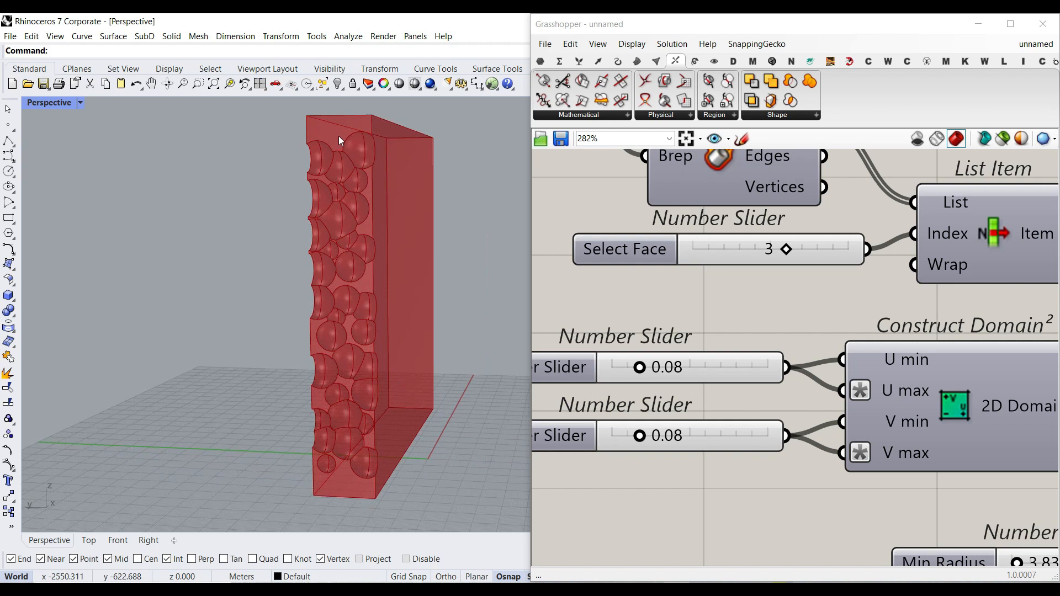
{"action": "mouse_move", "coordinate": [697, 309]}
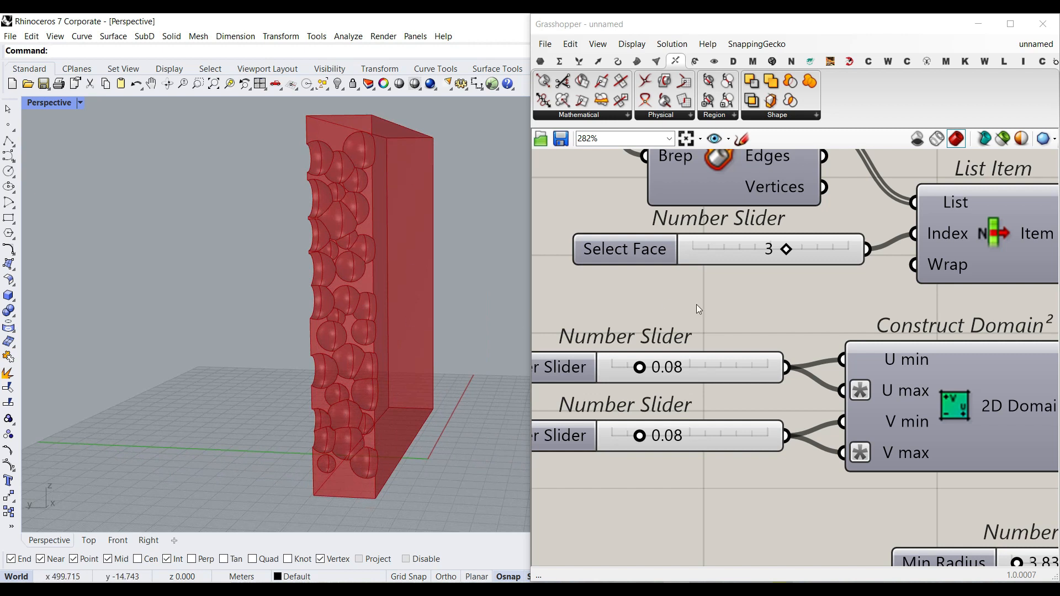
{"action": "mouse_move", "coordinate": [382, 450]}
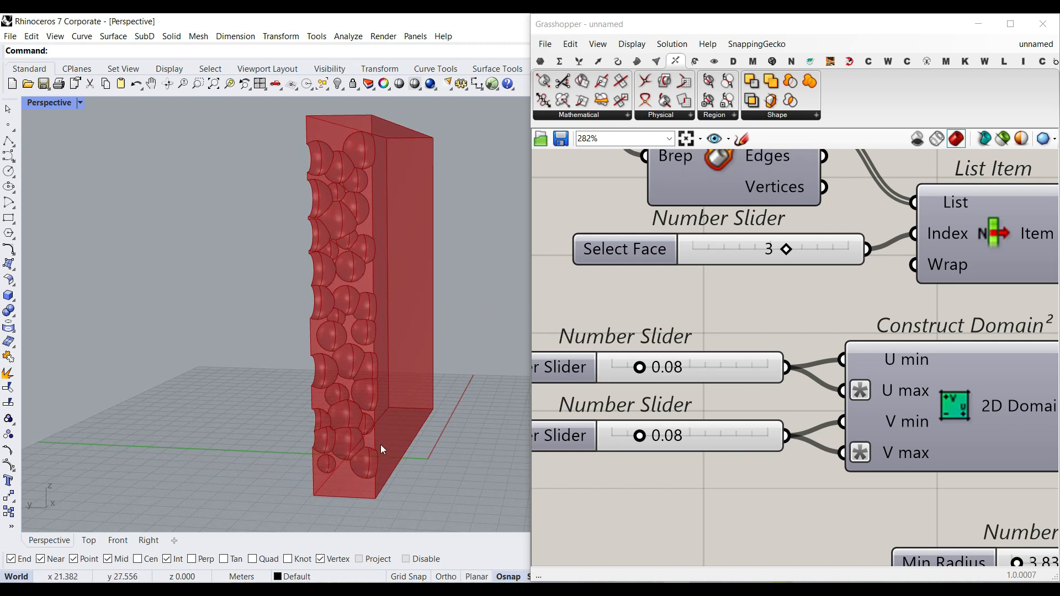
{"action": "mouse_move", "coordinate": [377, 380]}
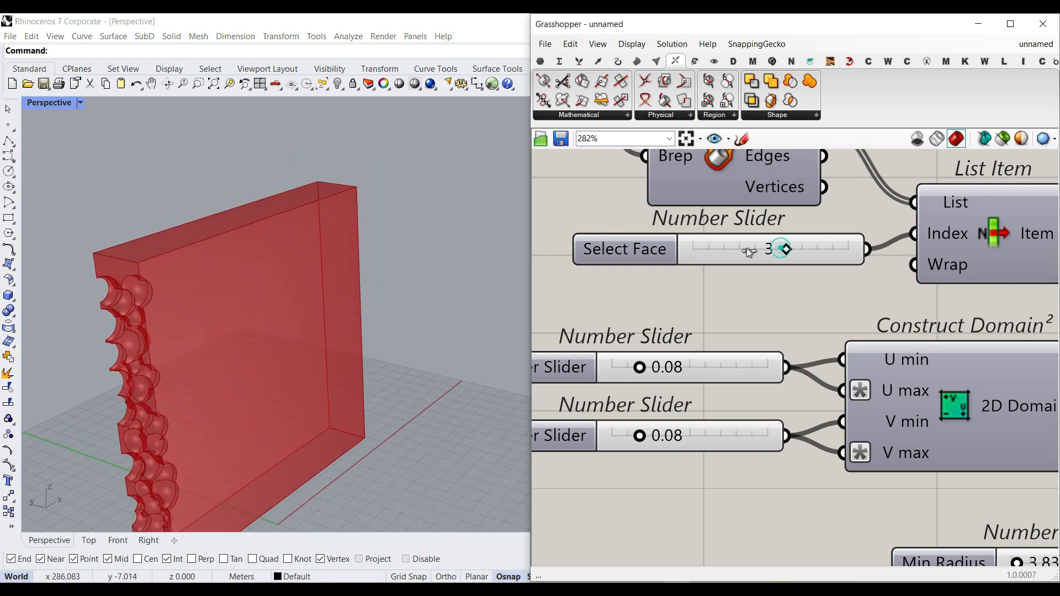
{"action": "left_click_drag", "start_coordinate": [777, 248], "coordinate": [697, 249]}
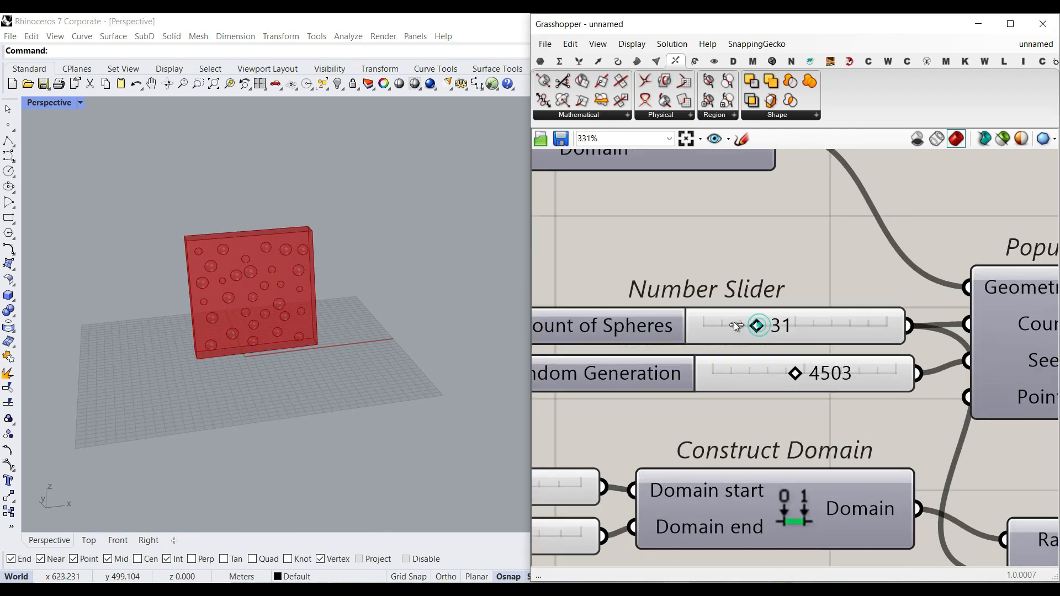
Reseed the placement to 4956 and raise the sphere count to 41.
{"action": "left_click_drag", "start_coordinate": [757, 325], "coordinate": [730, 325]}
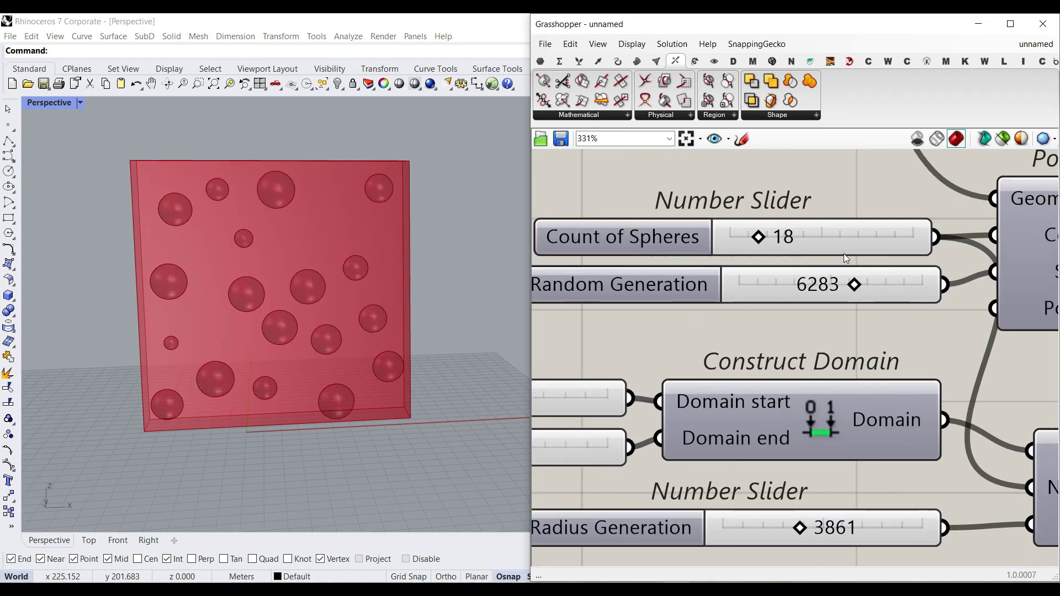
{"action": "left_click_drag", "start_coordinate": [851, 284], "coordinate": [866, 284]}
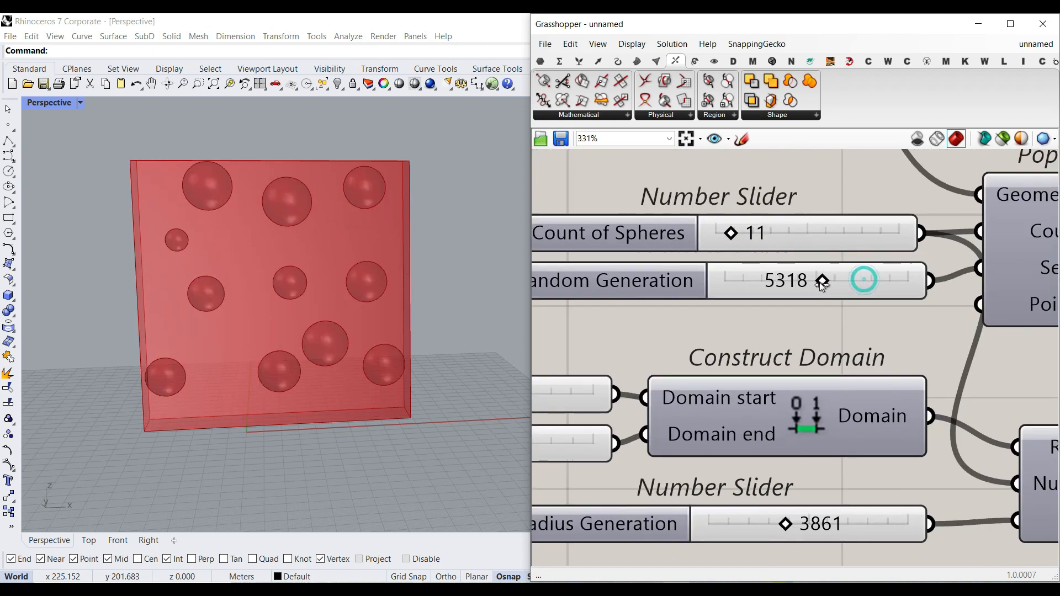
{"action": "left_click_drag", "start_coordinate": [729, 233], "coordinate": [751, 233]}
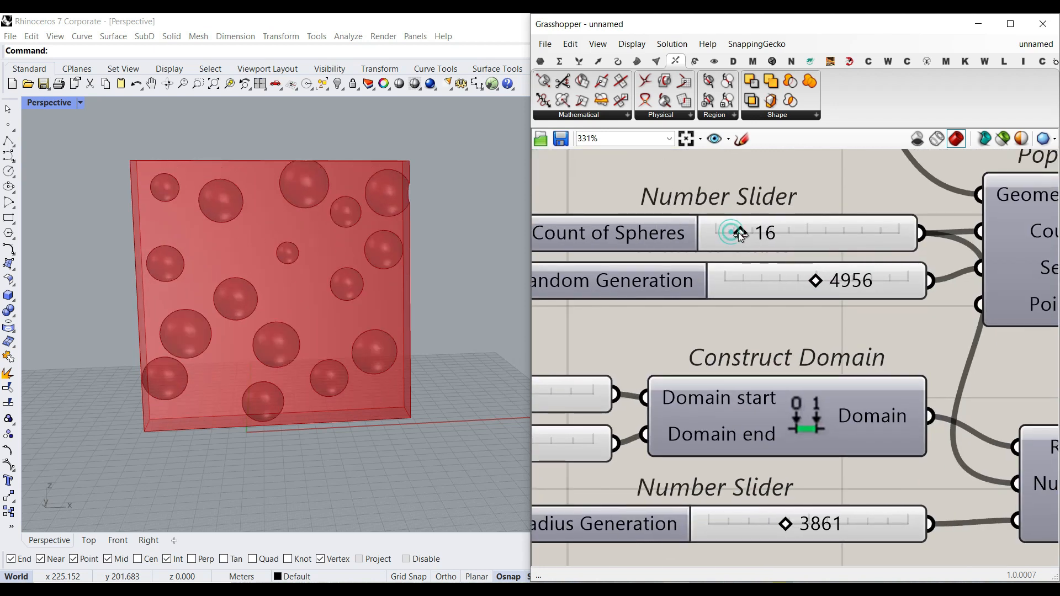
{"action": "left_click_drag", "start_coordinate": [726, 233], "coordinate": [825, 233]}
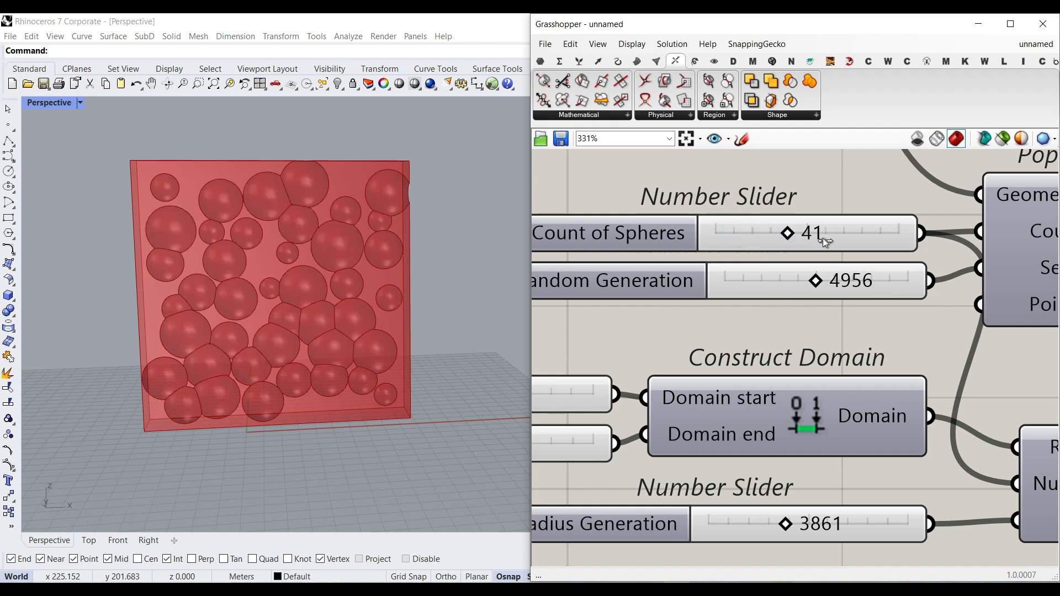
{"action": "mouse_move", "coordinate": [287, 309]}
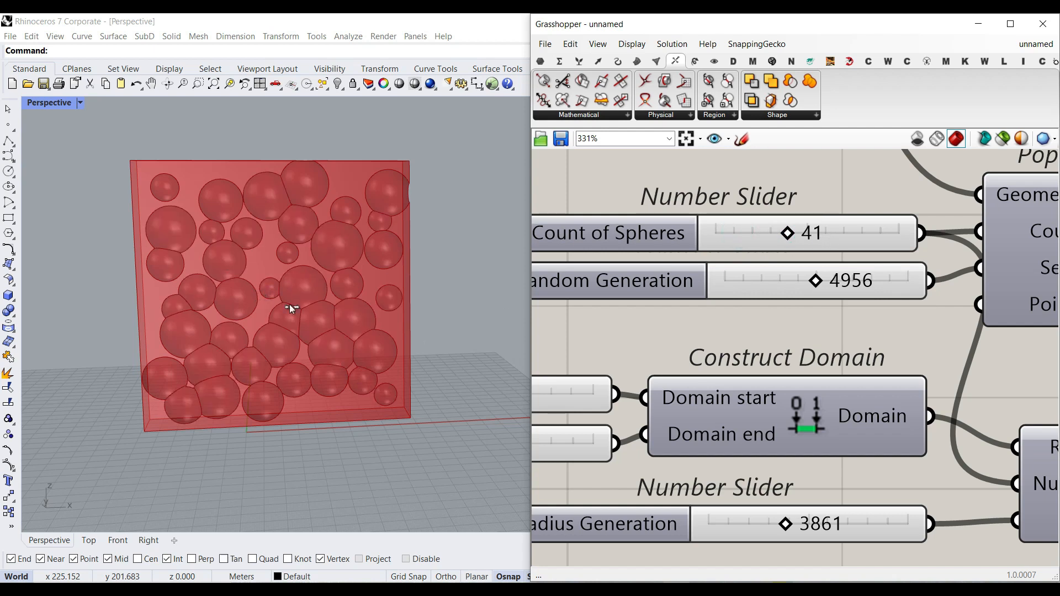
{"action": "left_click_drag", "start_coordinate": [785, 233], "coordinate": [811, 233]}
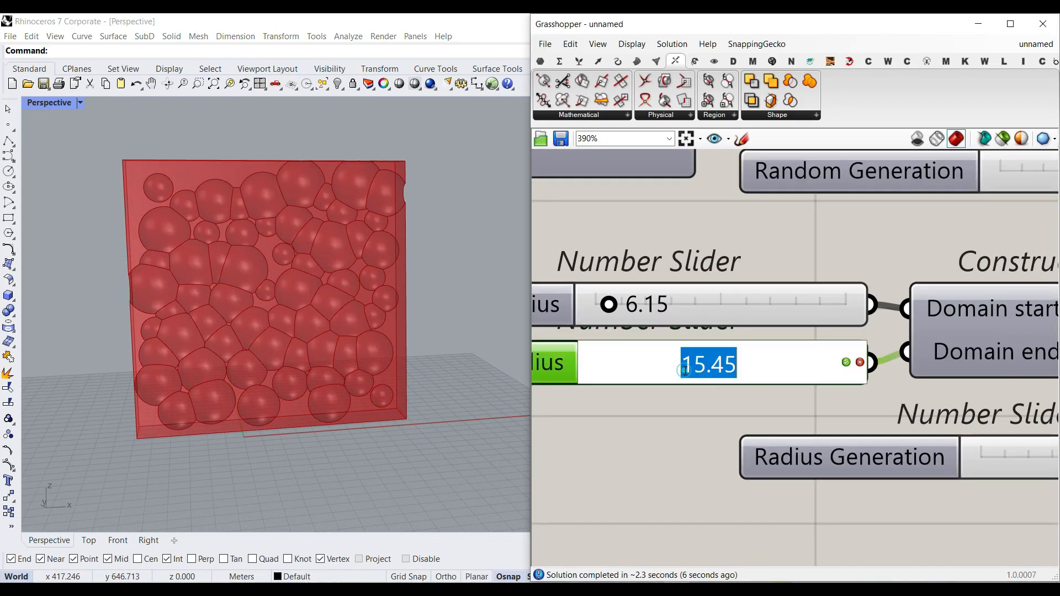
Set the face margins to 0 and the radius range to 15–20 so cavities blanket the face.
{"action": "type", "text": "20.0"}
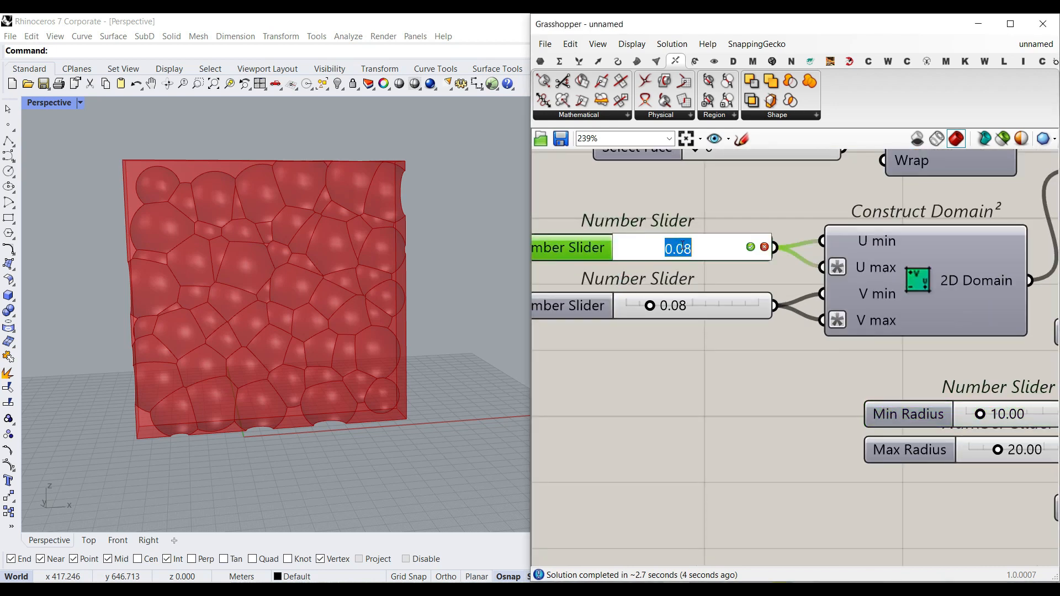
{"action": "type", "text": "0"}
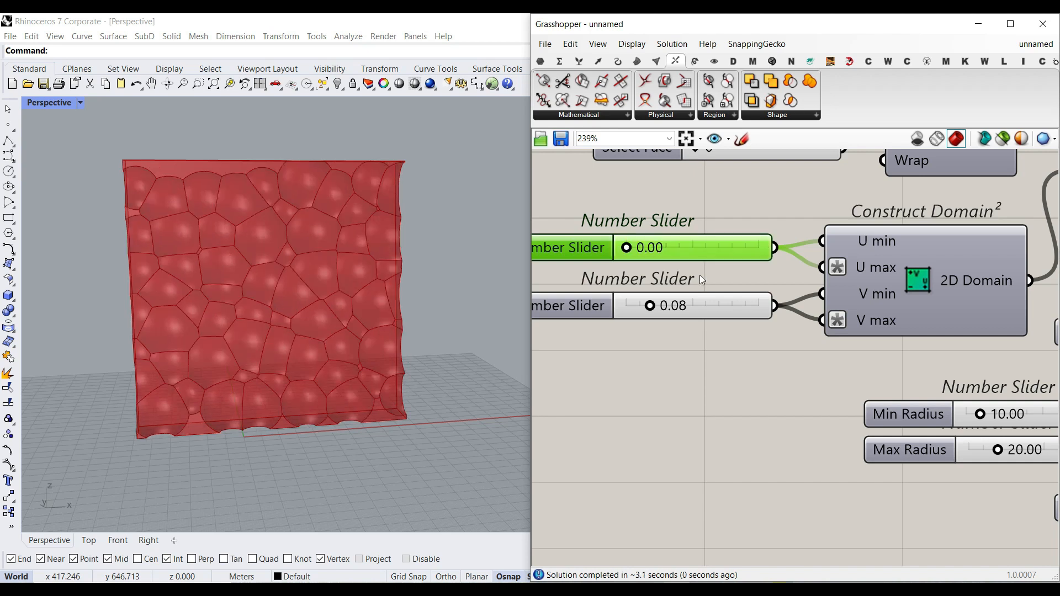
{"action": "double_click", "coordinate": [678, 304]}
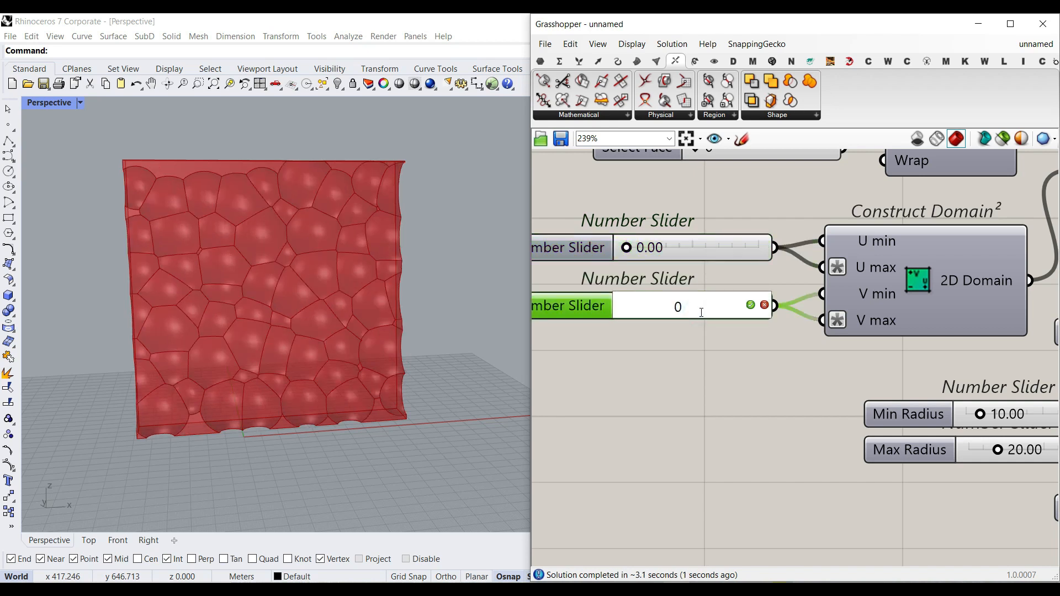
{"action": "mouse_move", "coordinate": [589, 336]}
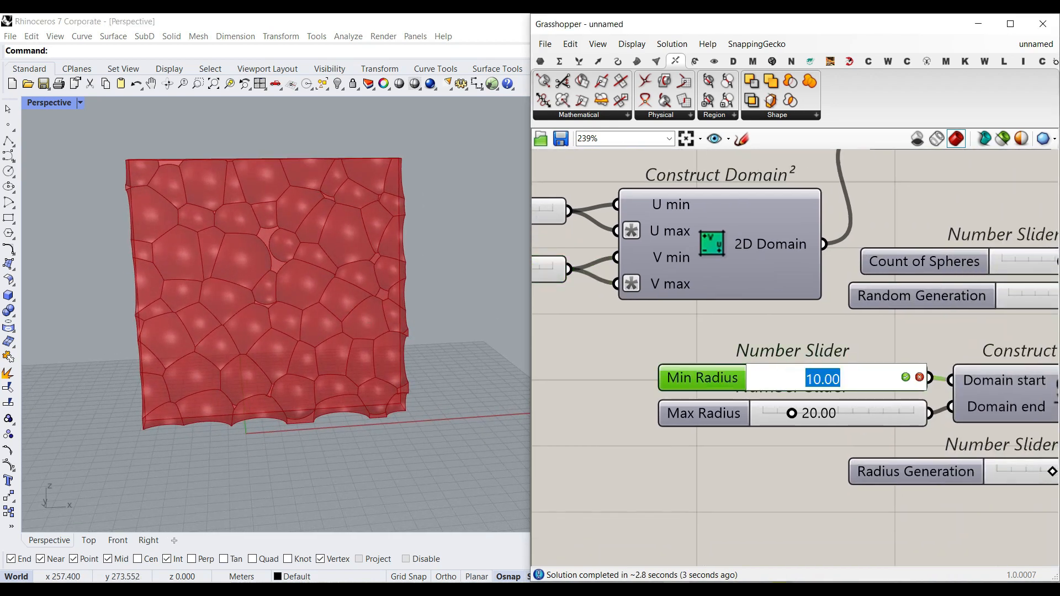
{"action": "type", "text": "15"}
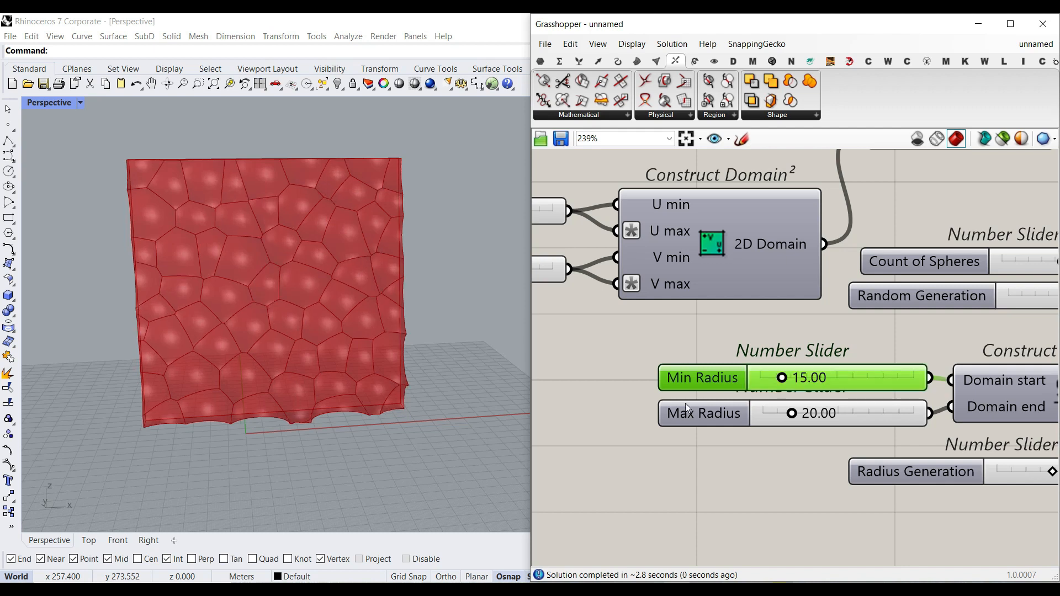
{"action": "scroll", "scroll_direction": "down", "scroll_amount": 3}
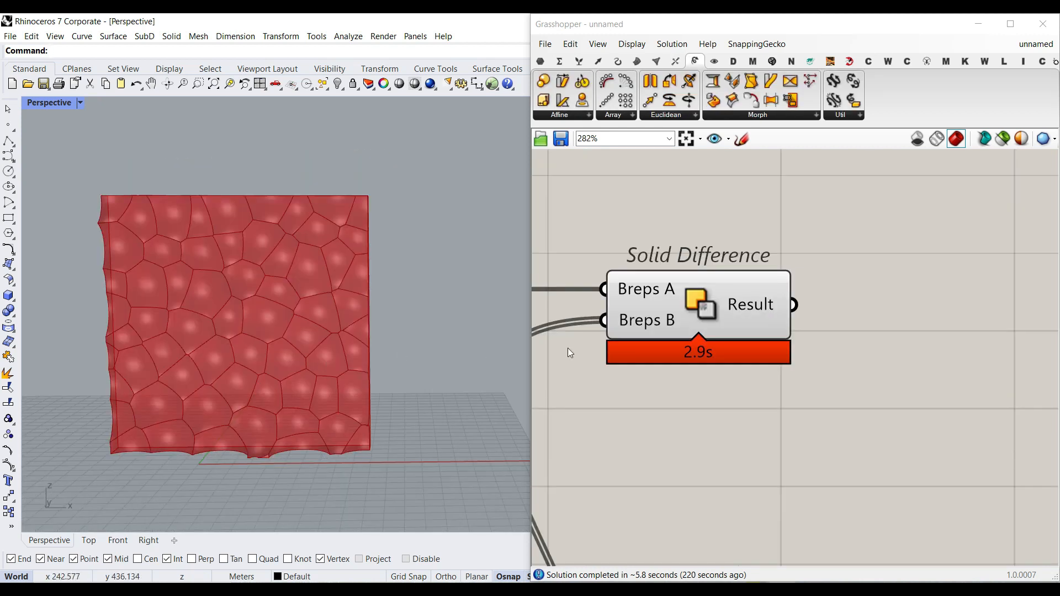
{"action": "mouse_move", "coordinate": [699, 64]}
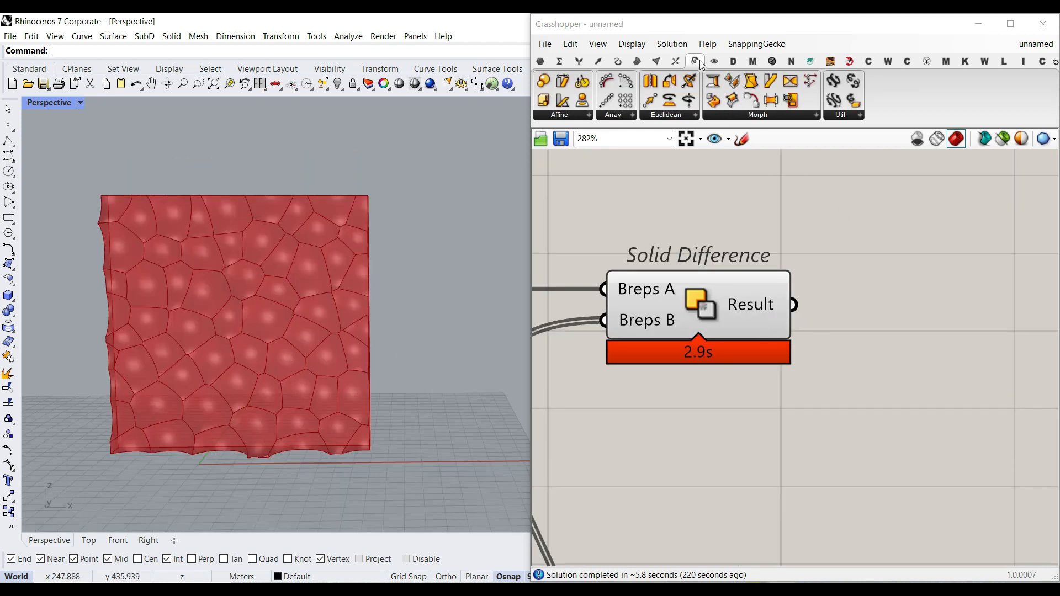
Box Array the Solid Difference result 3 wide, 1 deep and 4 high.
{"action": "left_click", "coordinate": [611, 114]}
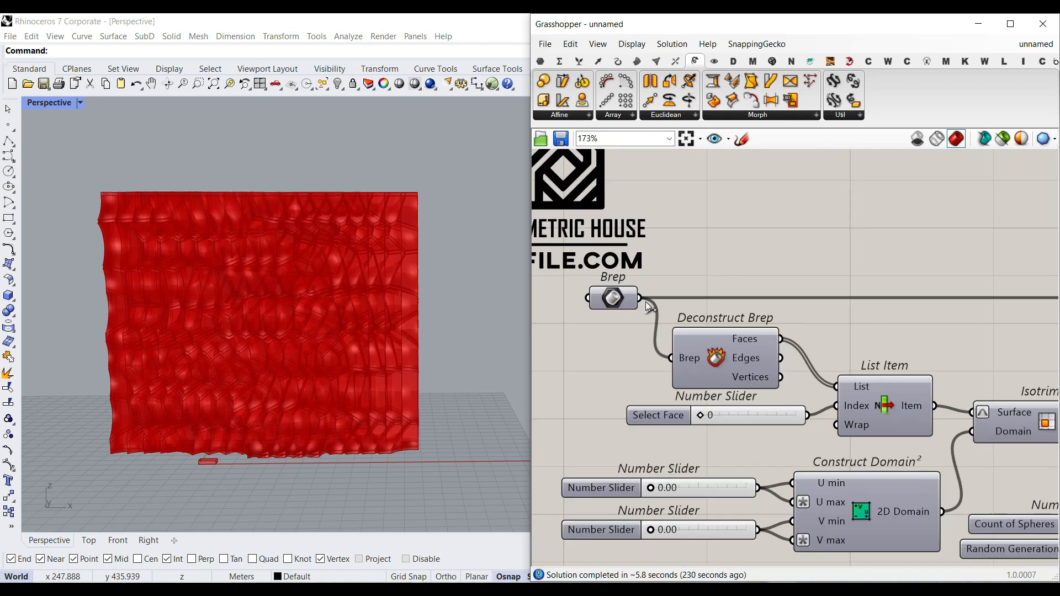
{"action": "scroll", "scroll_direction": "down", "scroll_amount": 3}
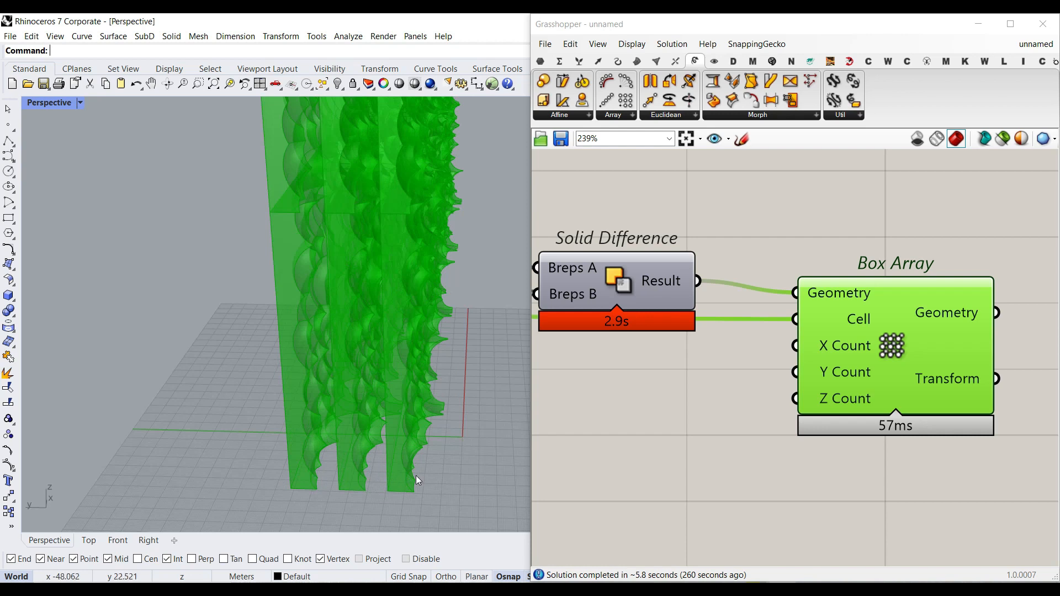
{"action": "mouse_move", "coordinate": [373, 479]}
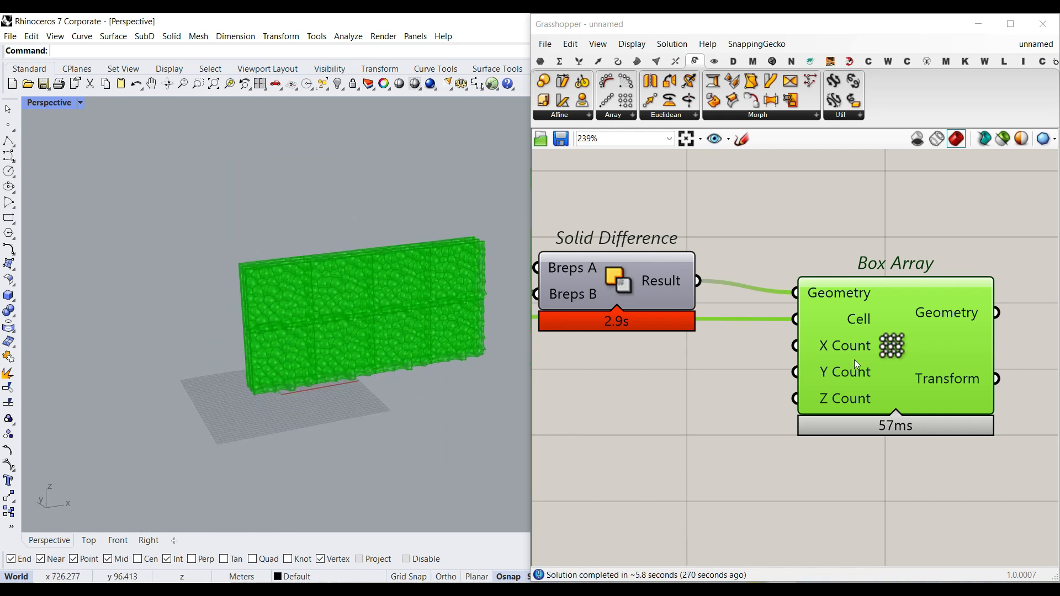
{"action": "mouse_move", "coordinate": [841, 348]}
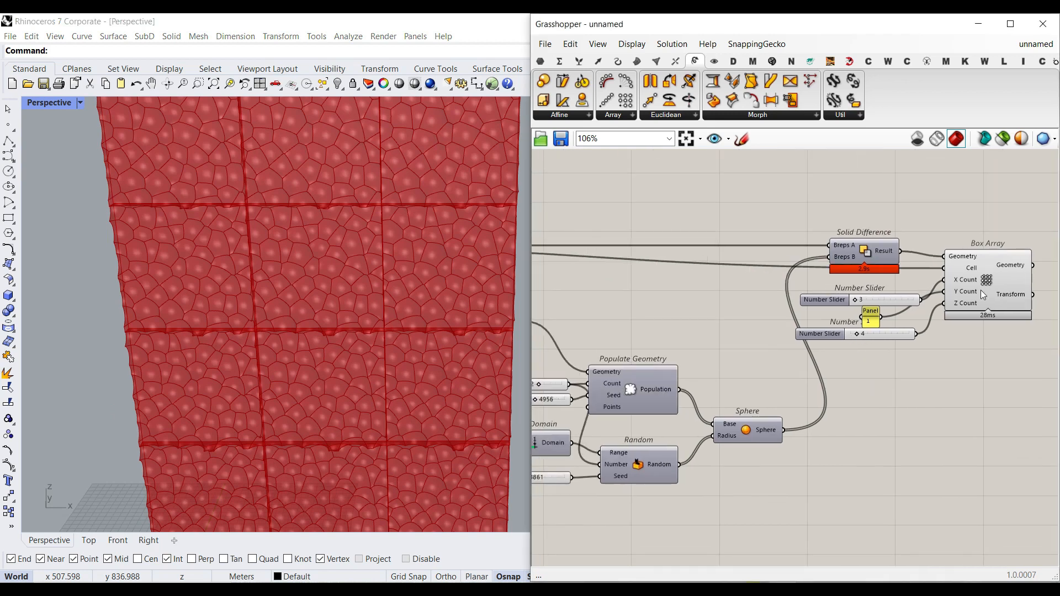
Turn Preview off for the subtraction and array components to hide the wall.
{"action": "right_click", "coordinate": [863, 249]}
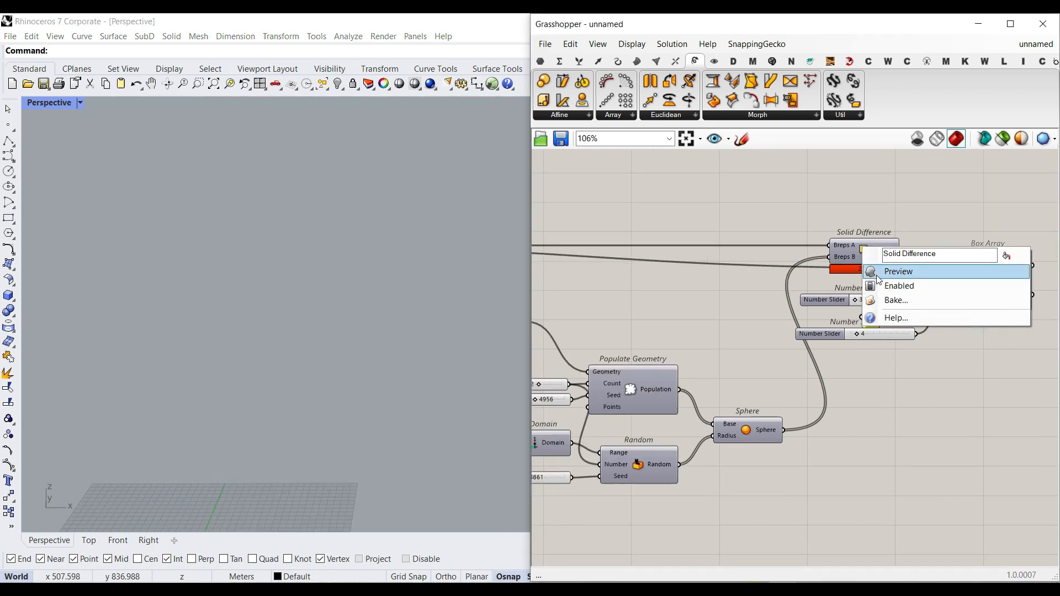
{"action": "left_click", "coordinate": [899, 272]}
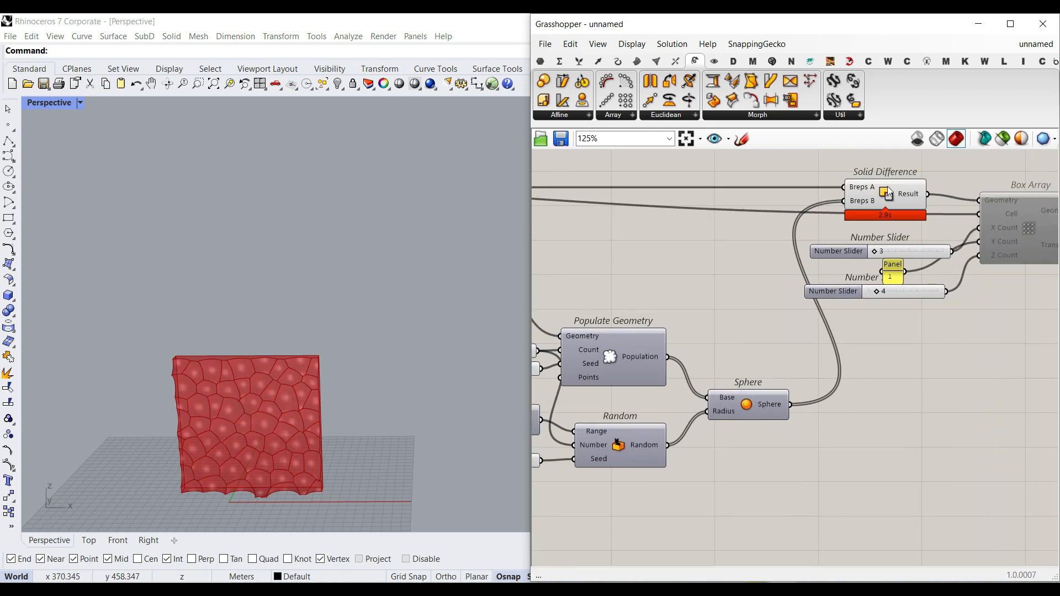
{"action": "right_click", "coordinate": [744, 404]}
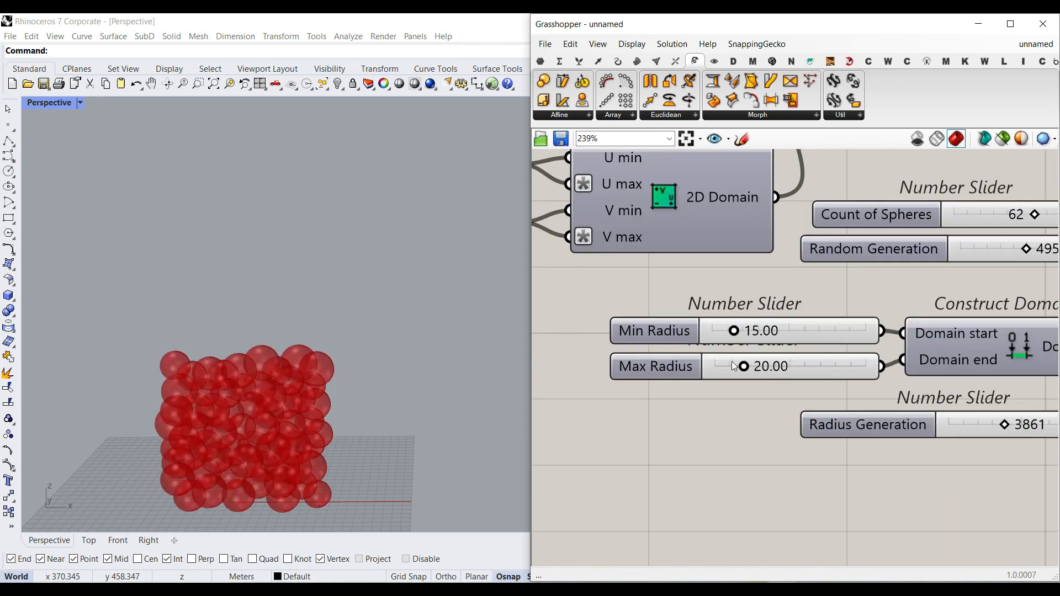
Shrink the radius range to 1.10 minimum and 11.30 maximum.
{"action": "left_click_drag", "start_coordinate": [732, 330], "coordinate": [718, 330]}
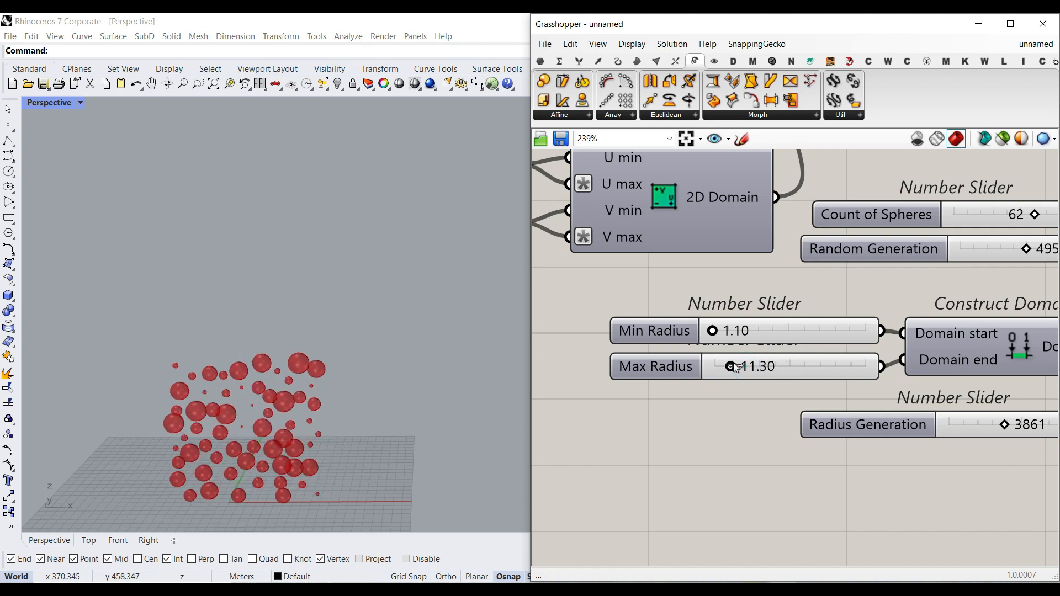
{"action": "left_click_drag", "start_coordinate": [743, 366], "coordinate": [710, 365]}
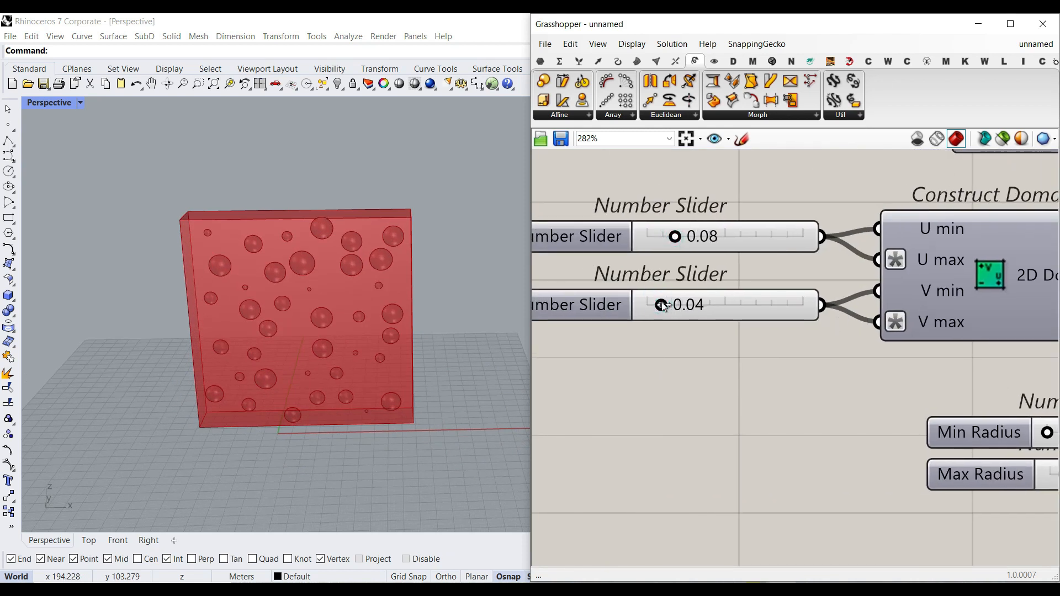
Set the V domain slider to 0.05 and reseed the Radius Generation slider for new sphere sizes.
{"action": "left_click_drag", "start_coordinate": [661, 305], "coordinate": [675, 304]}
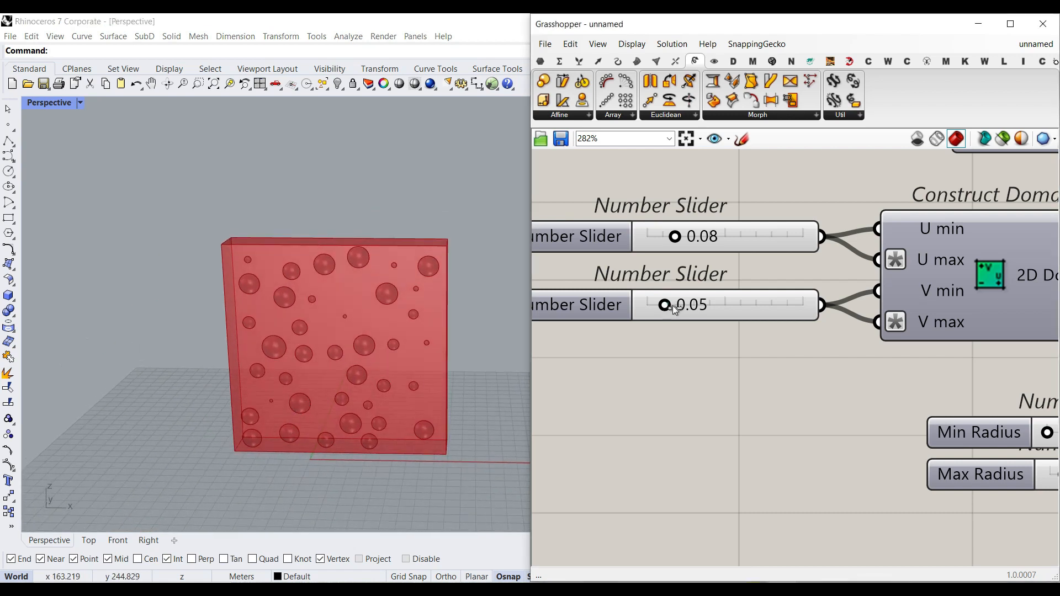
{"action": "scroll", "scroll_direction": "down", "scroll_amount": 3}
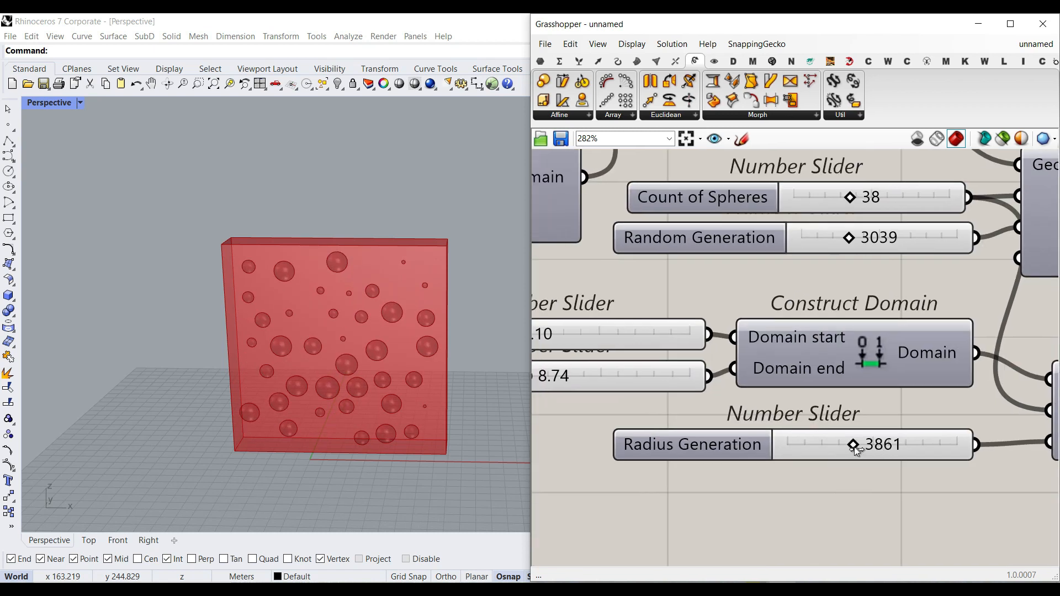
{"action": "left_click_drag", "start_coordinate": [855, 443], "coordinate": [791, 444]}
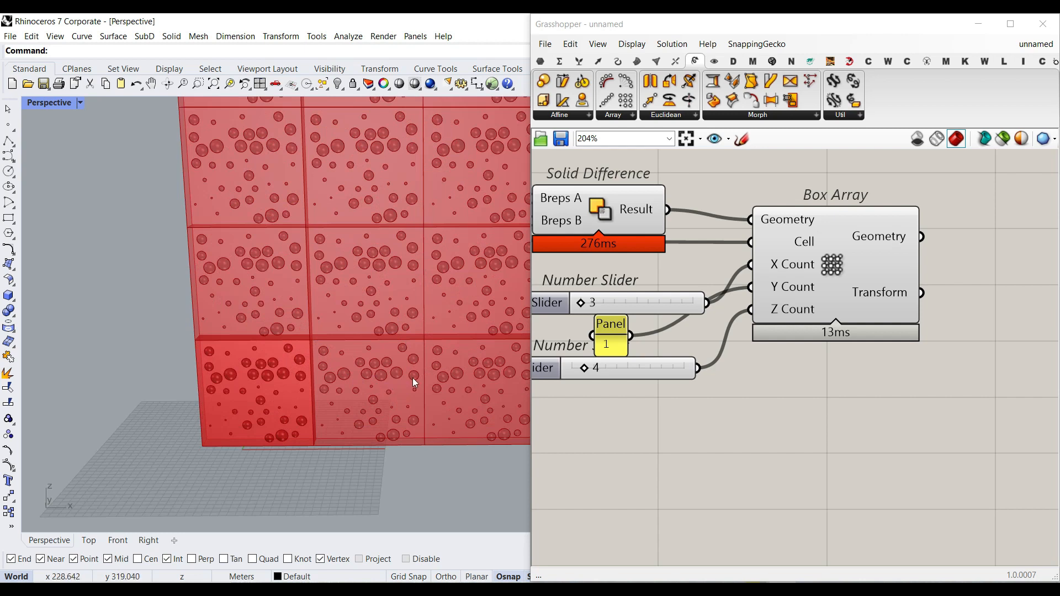
{"action": "mouse_move", "coordinate": [848, 388]}
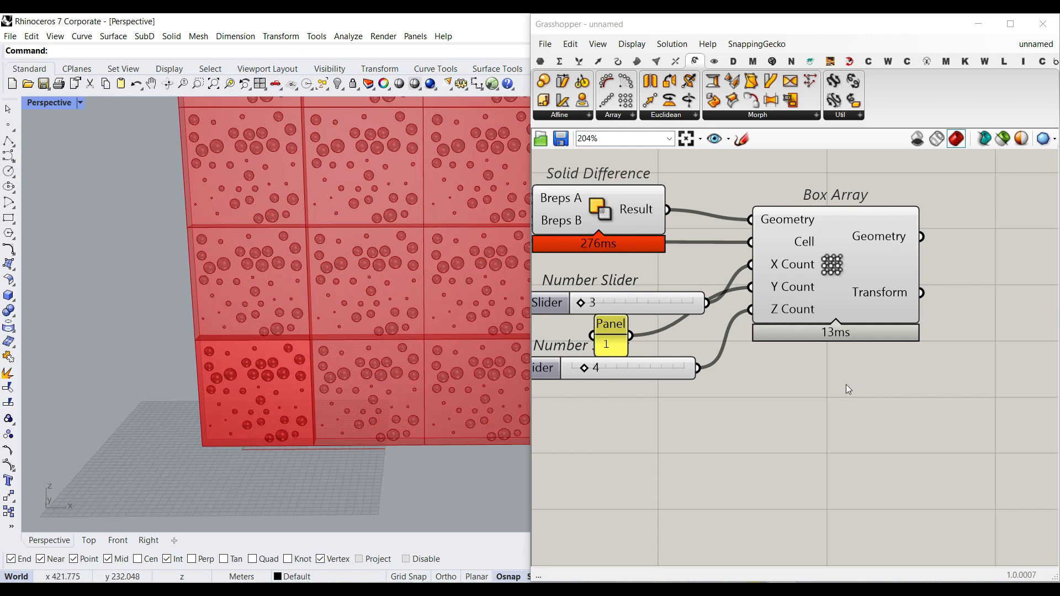